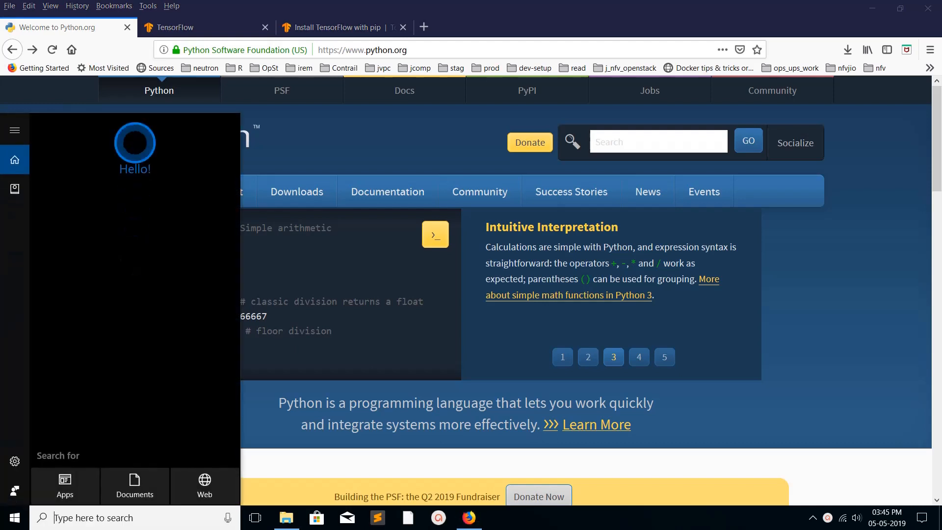
Step: Launch Command Prompt, start Python 3.7.3 and quit the interpreter cleanly
{"action": "type", "text": "cmd"}
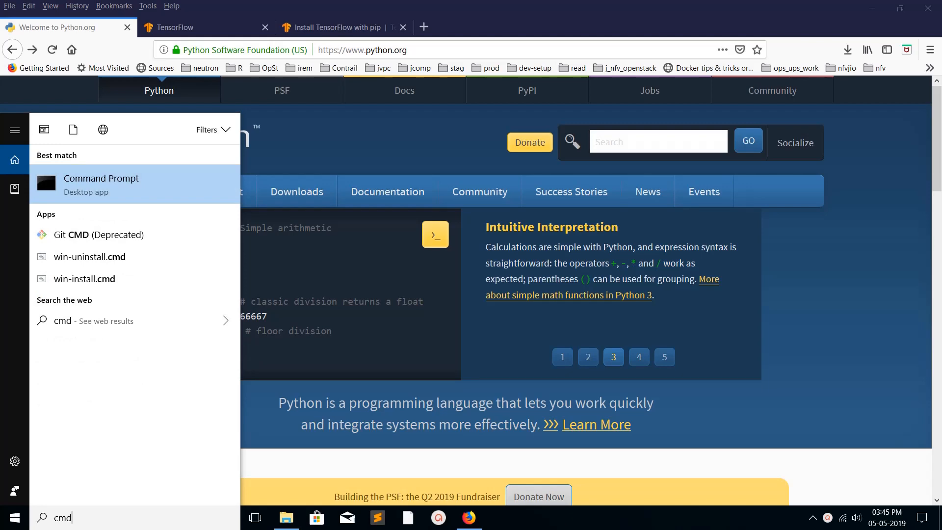
{"action": "left_click", "coordinate": [101, 184]}
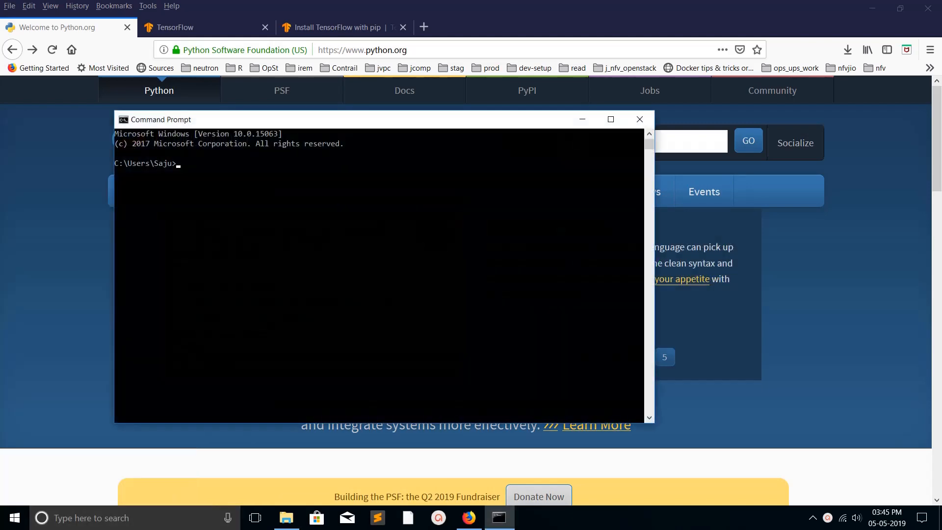
{"action": "type", "text": "python"}
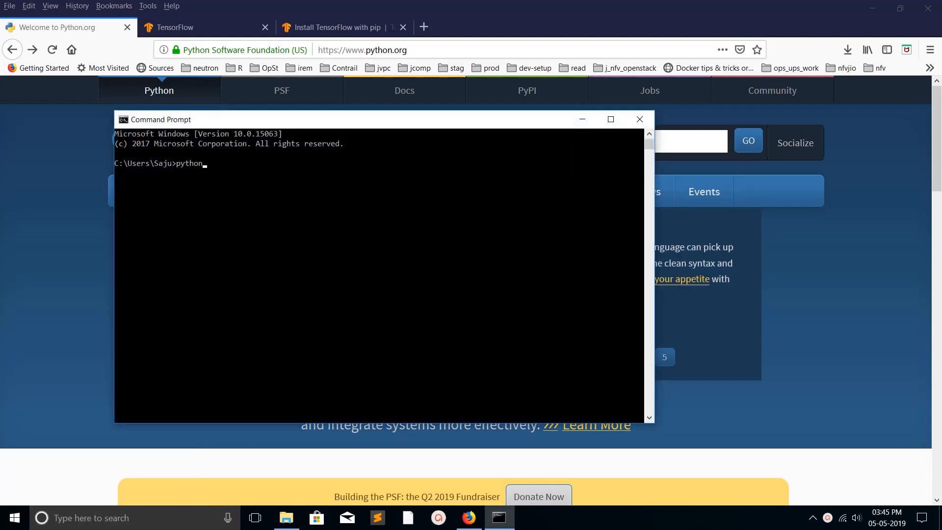
{"action": "key", "text": "enter"}
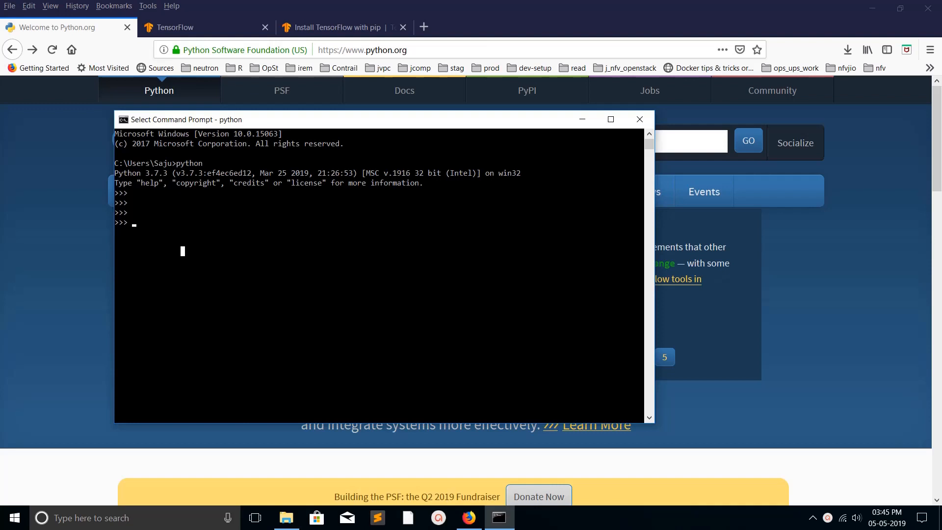
{"action": "type", "text": "quit()"}
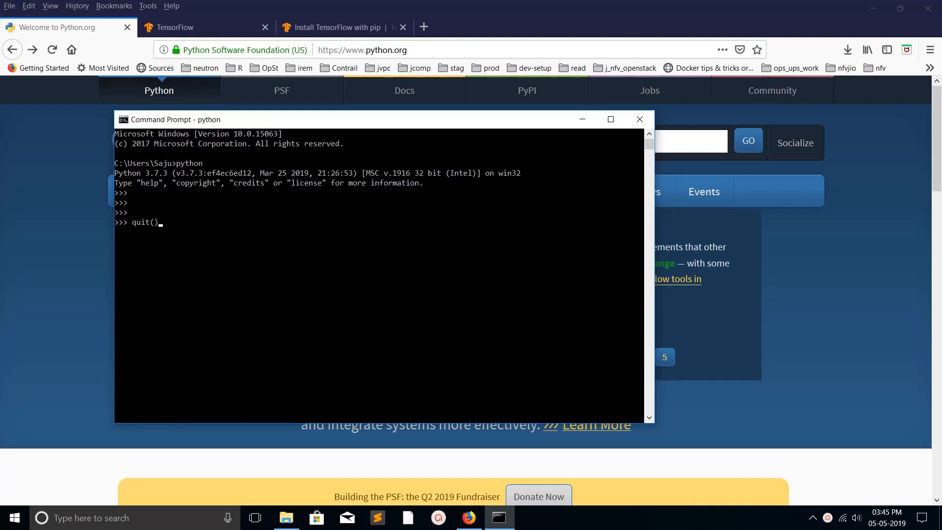
Step: Run pip3 --version to confirm pip 19.1 for Python 3.7
{"action": "type", "text": "pip3"}
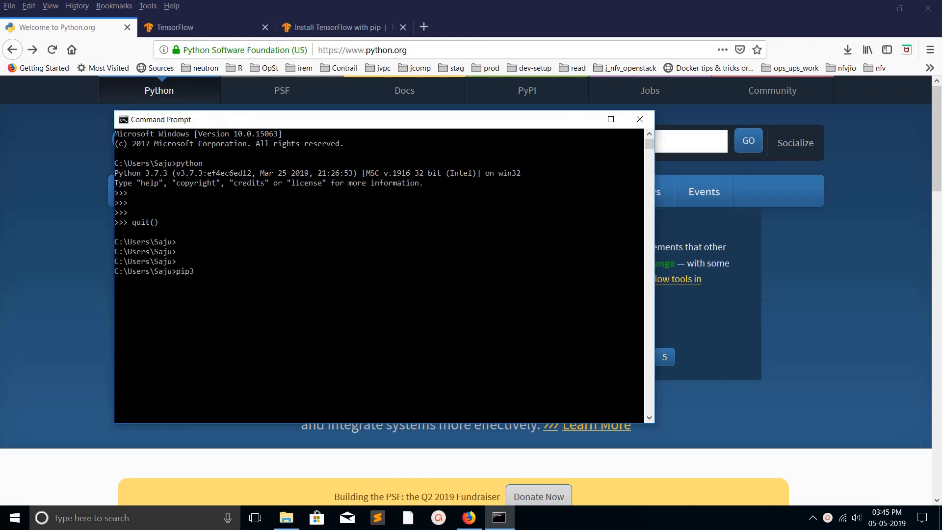
{"action": "type", "text": "--version"}
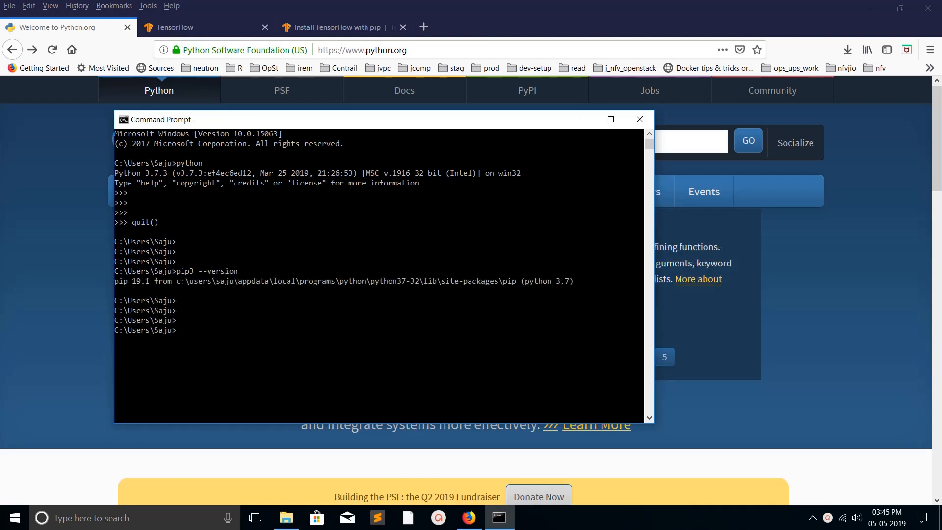
Step: Browse the Python37-32 installation folder, look inside Scripts and return
{"action": "type", "text": "whe"}
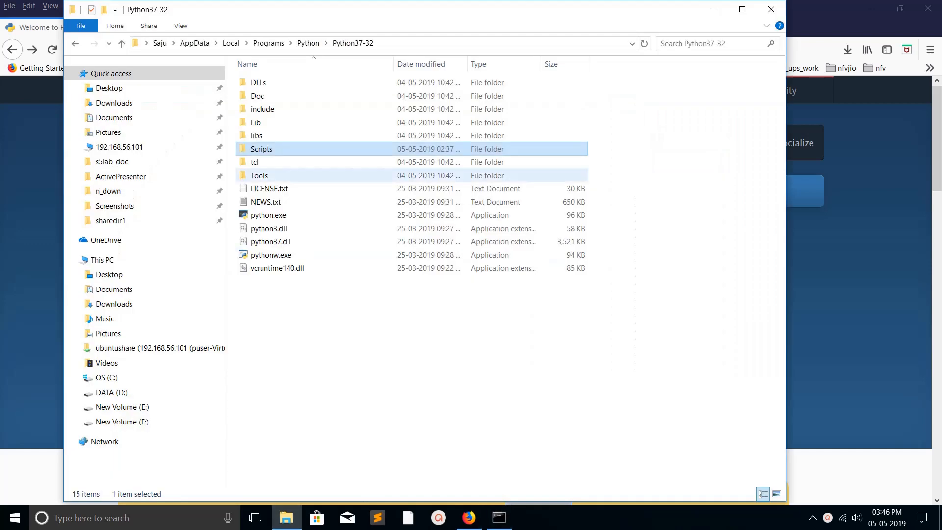
{"action": "left_click", "coordinate": [267, 215]}
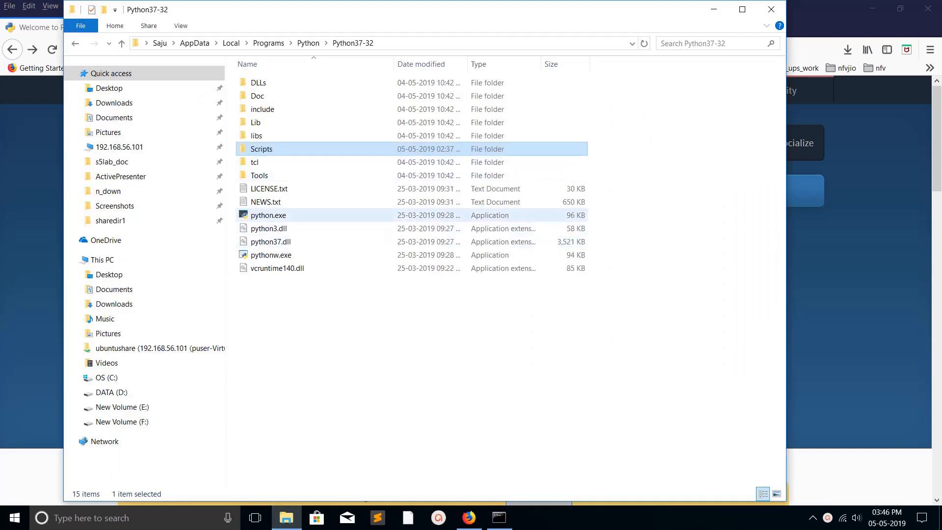
{"action": "double_click", "coordinate": [261, 148]}
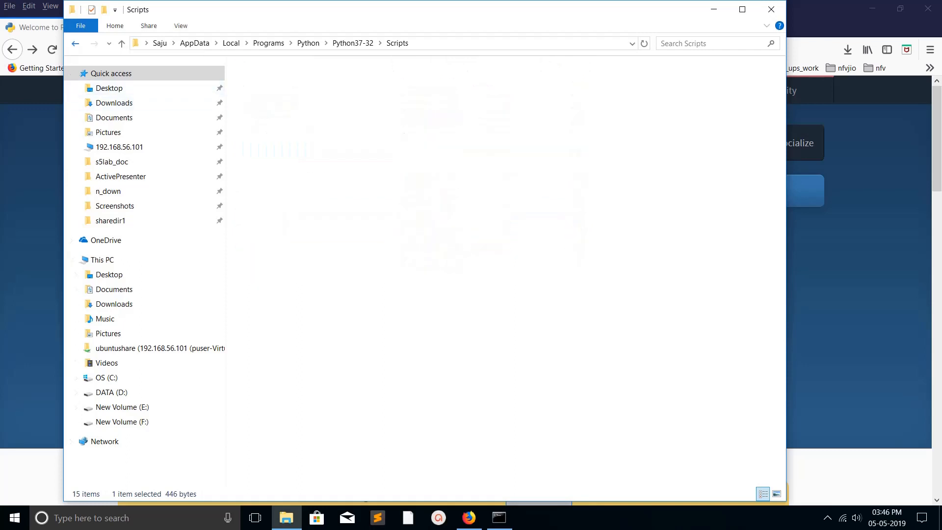
{"action": "left_click", "coordinate": [121, 42]}
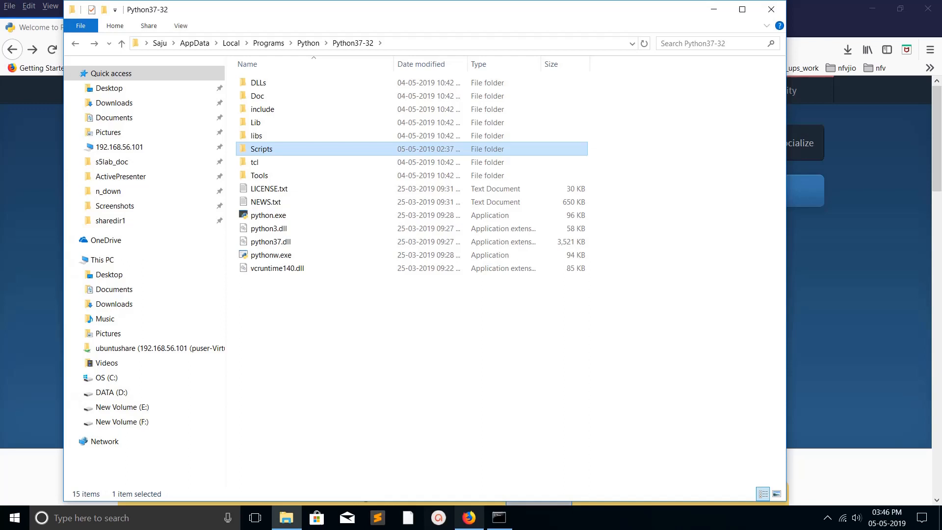
Step: Locate python.exe and pip3.exe with 'where', then enter 'pip3 install tensorflow'
{"action": "left_click", "coordinate": [497, 517]}
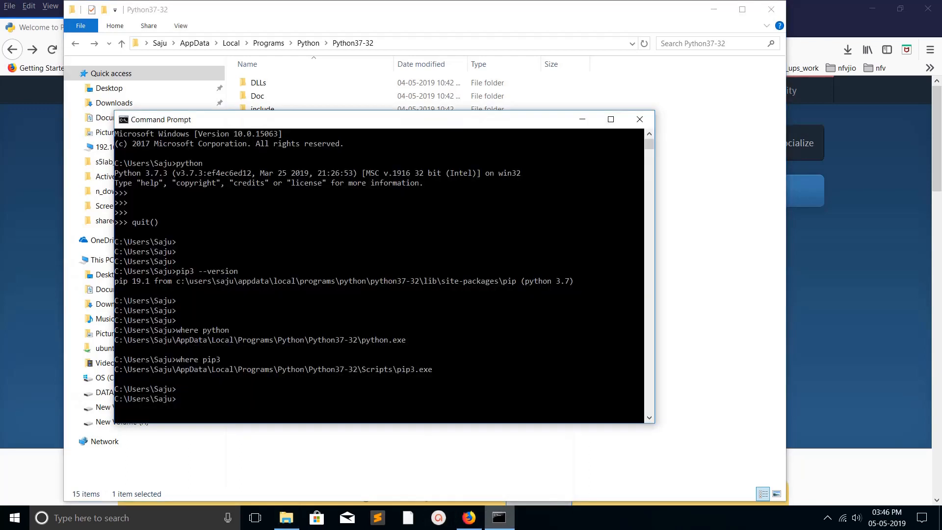
{"action": "type", "text": "pip3 insta"}
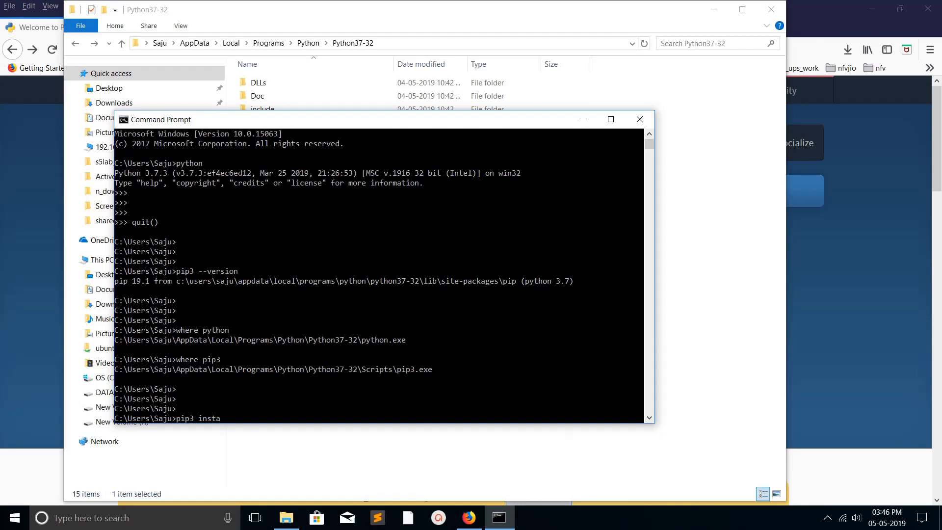
{"action": "type", "text": "ll"}
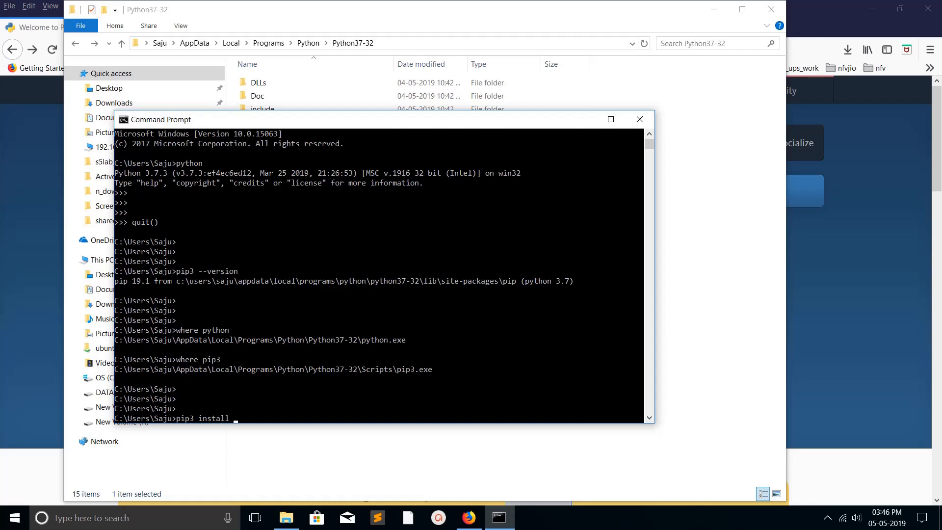
{"action": "type", "text": "tensorfl"}
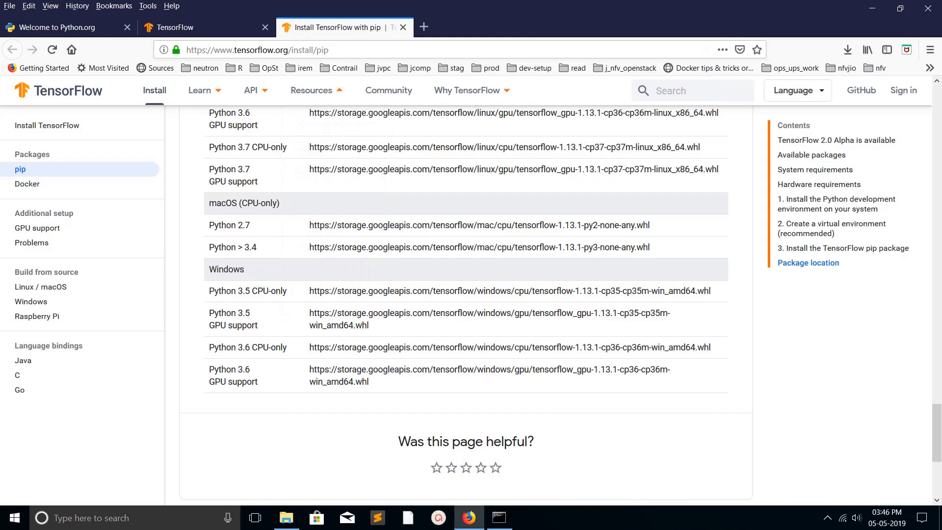
Step: After the no-matching-distribution error, highlight the Windows Python 3.6 CPU-only wheel entry on the TensorFlow page
{"action": "double_click", "coordinate": [226, 269]}
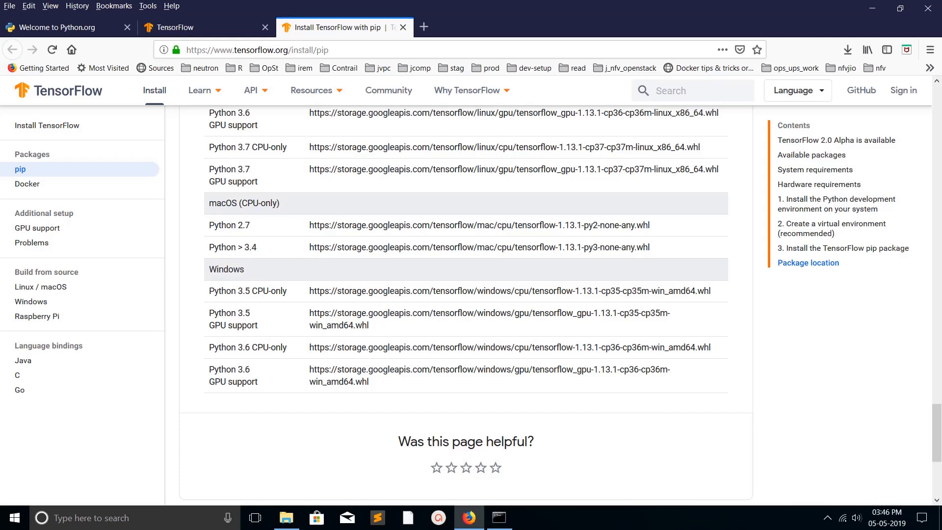
{"action": "double_click", "coordinate": [236, 369]}
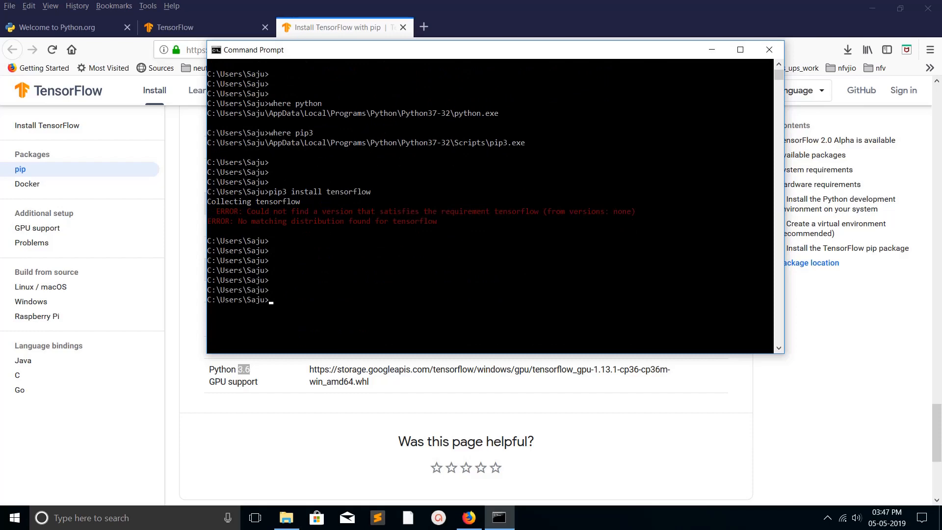
{"action": "left_click", "coordinate": [642, 270]}
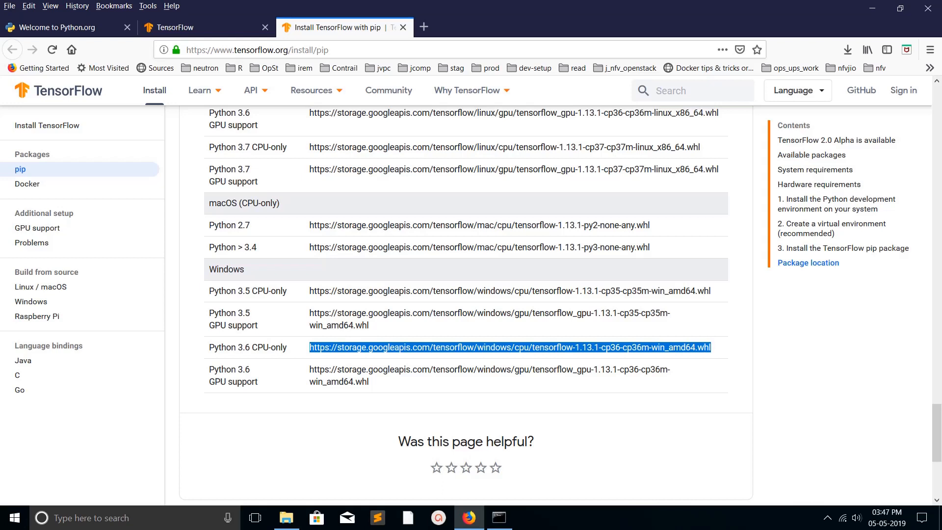
Step: Copy the Windows Python 3.6 CPU-only wheel URL and return to Command Prompt
{"action": "right_click", "coordinate": [509, 347]}
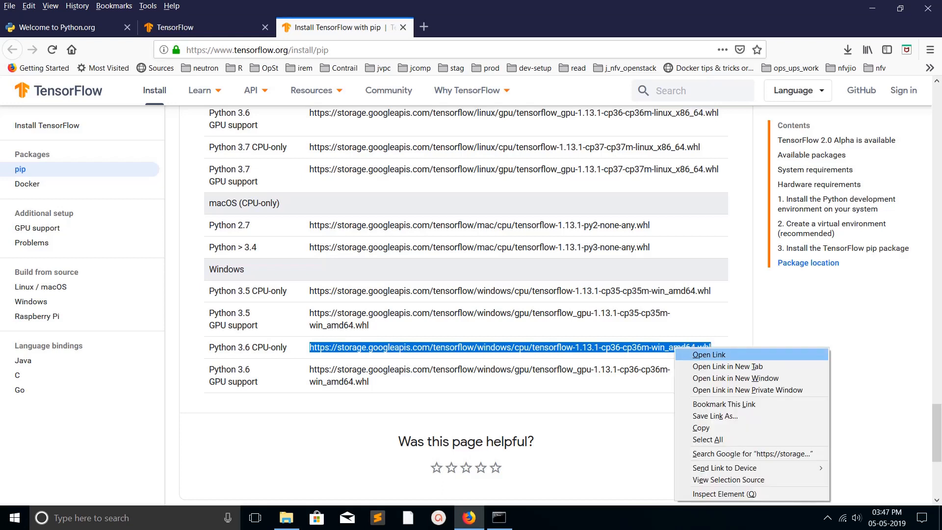
{"action": "mouse_move", "coordinate": [707, 439]}
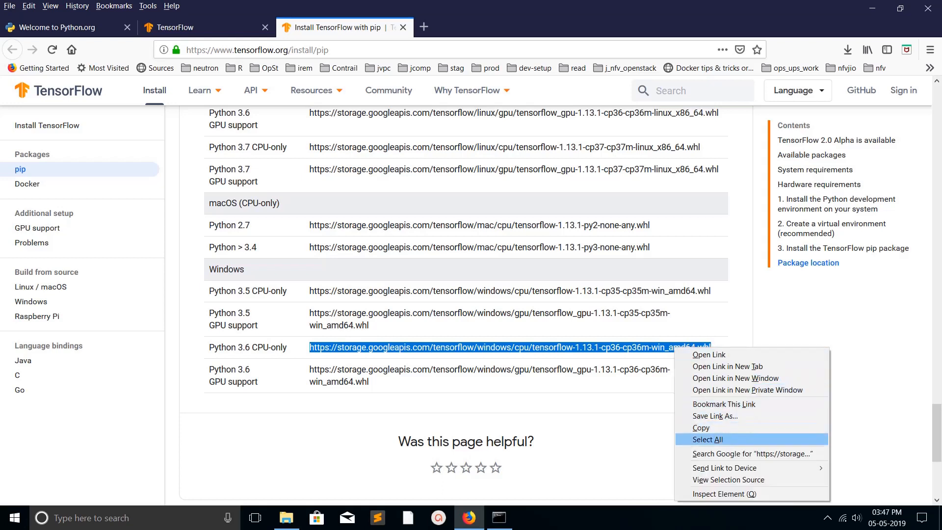
{"action": "mouse_move", "coordinate": [728, 366]}
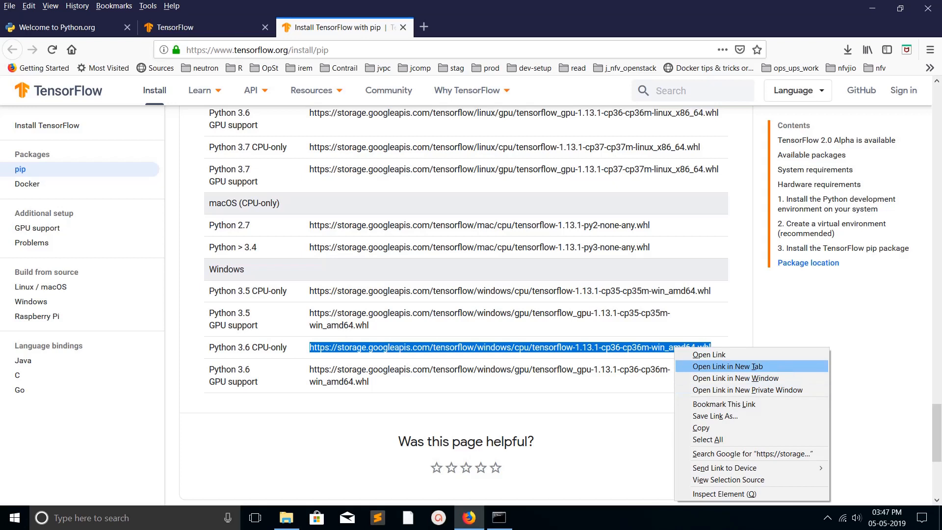
{"action": "mouse_move", "coordinate": [725, 404]}
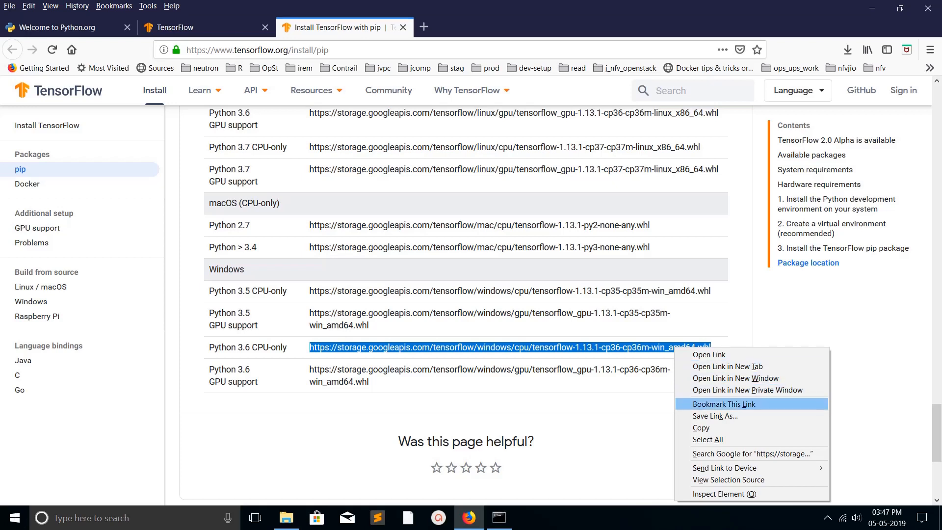
{"action": "mouse_move", "coordinate": [751, 403]}
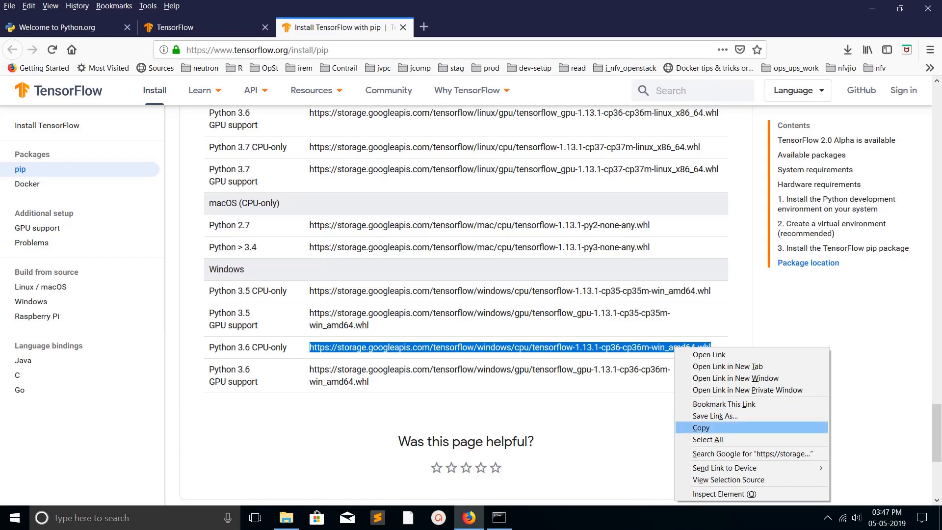
{"action": "left_click", "coordinate": [701, 427]}
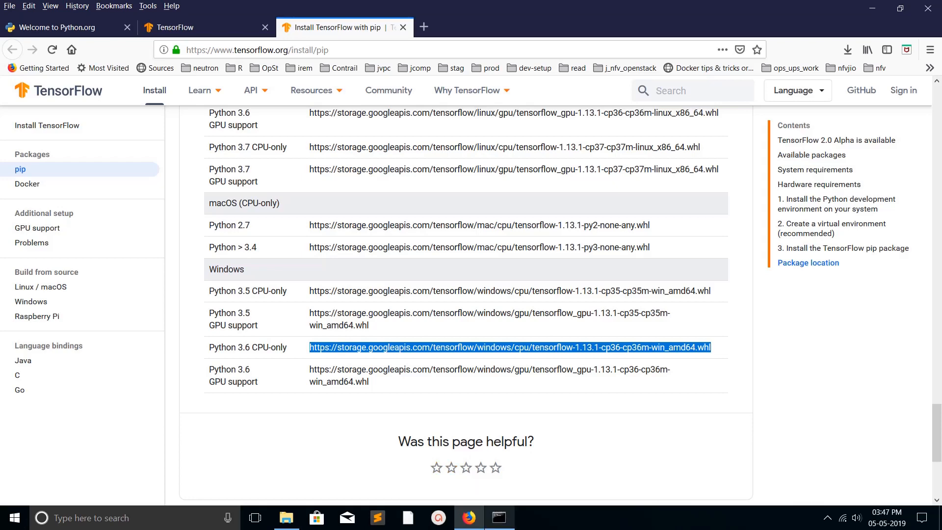
{"action": "left_click", "coordinate": [499, 517]}
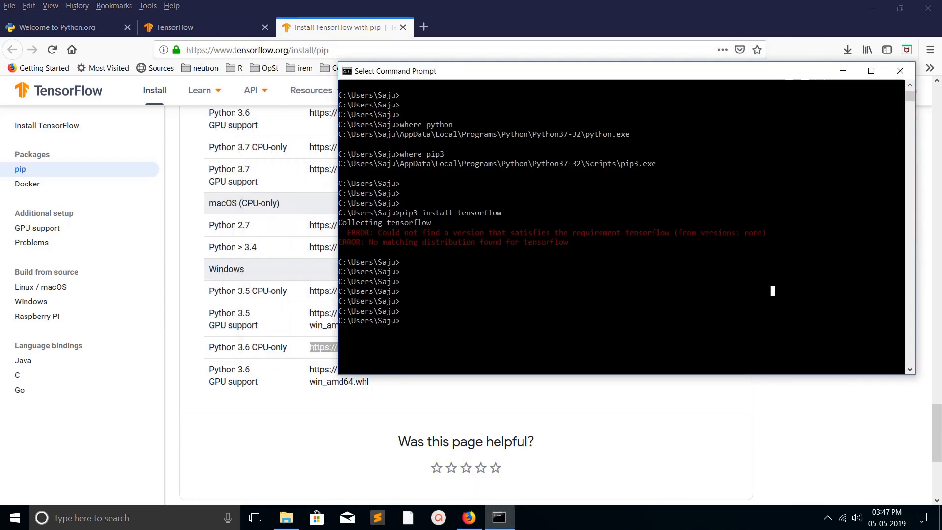
Step: Run pip3 install on the tensorflow-1.13.1-cp36 Windows CPU wheel URL; it is rejected as unsupported
{"action": "type", "text": "pip3"}
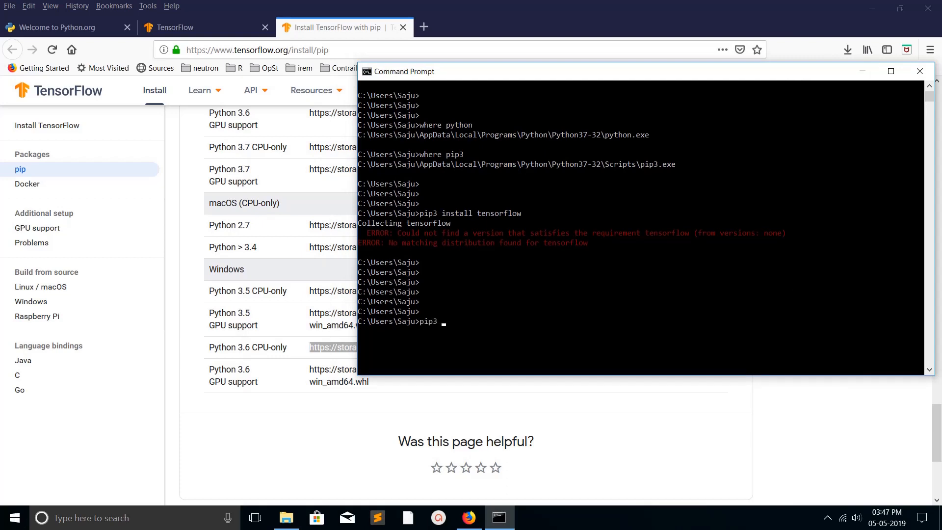
{"action": "type", "text": "install"}
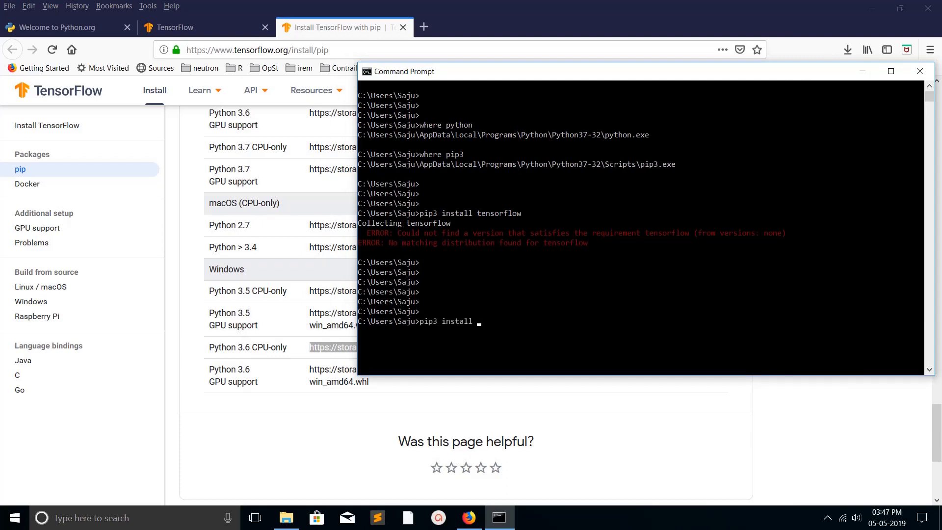
{"action": "type", "text": "https://storage.googleapis.com/tensorflow/windows/cpu/tensorflow-1.13.1-cp36-cp36m-win_amd64.whl"}
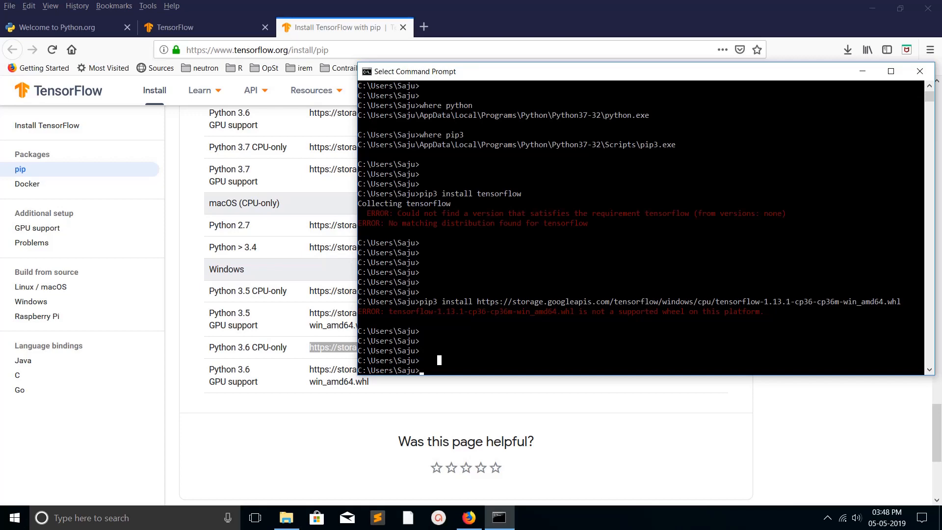
{"action": "left_click", "coordinate": [60, 27]}
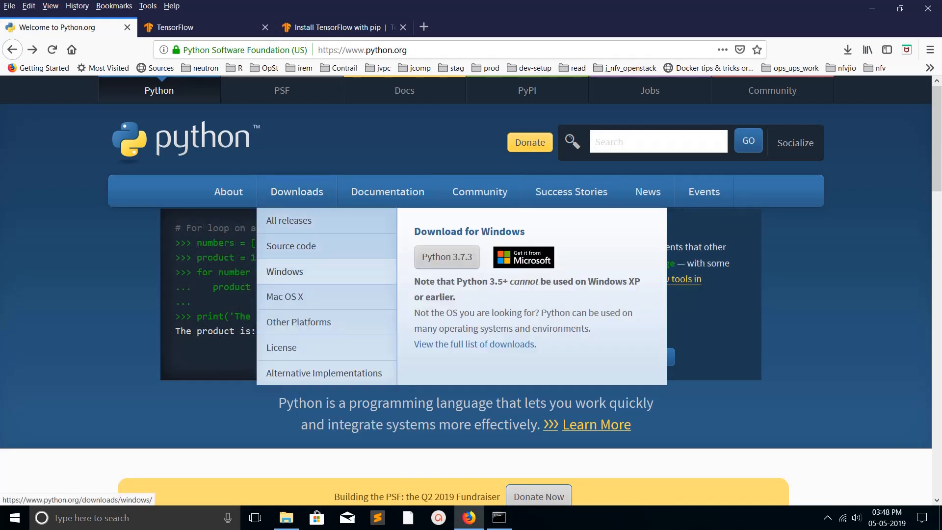
Step: On Python.org's Windows releases page, download the Python 3.6.5 x86-64 executable installer
{"action": "left_click", "coordinate": [284, 271]}
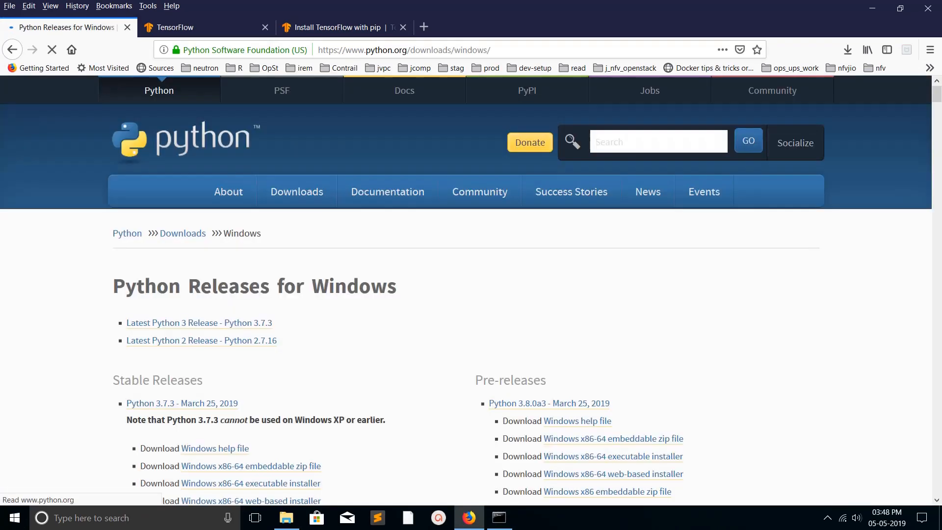
{"action": "scroll", "scroll_direction": "down", "scroll_amount": 3}
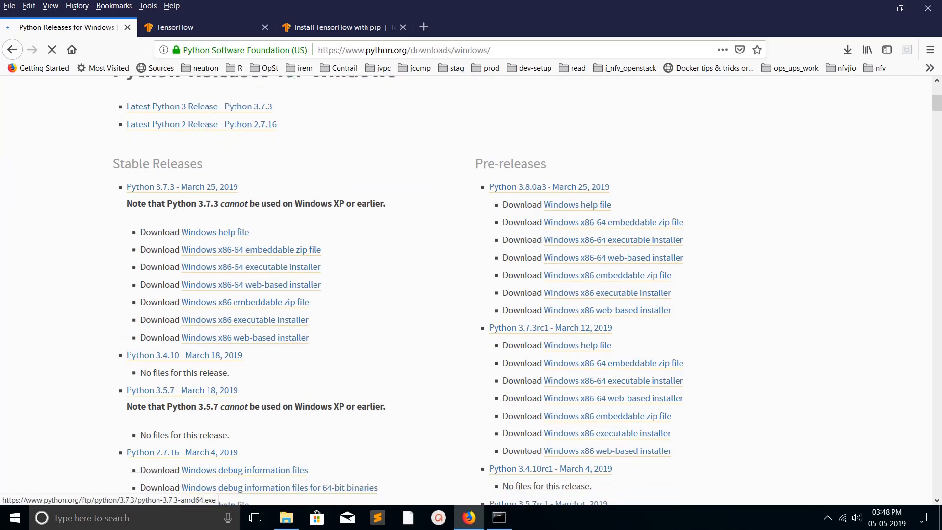
{"action": "scroll", "scroll_direction": "down", "scroll_amount": 3}
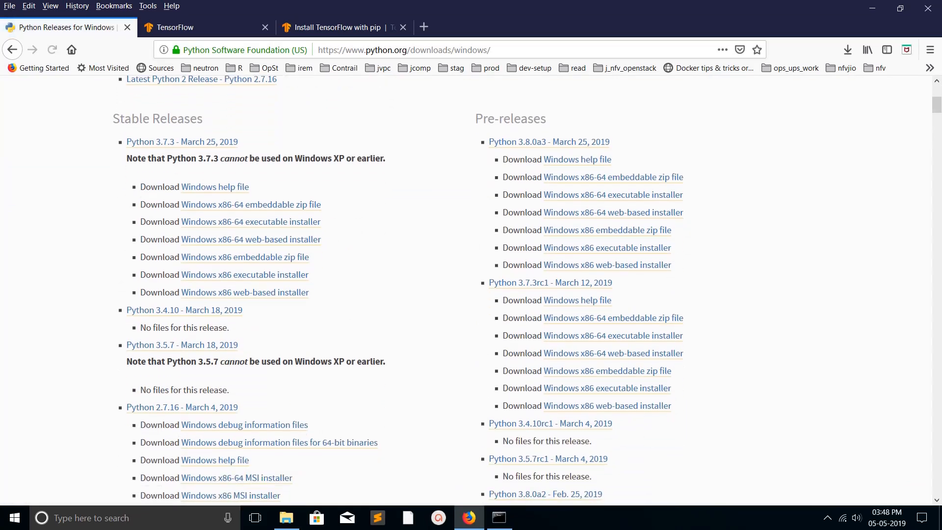
{"action": "scroll", "scroll_direction": "down", "scroll_amount": 3}
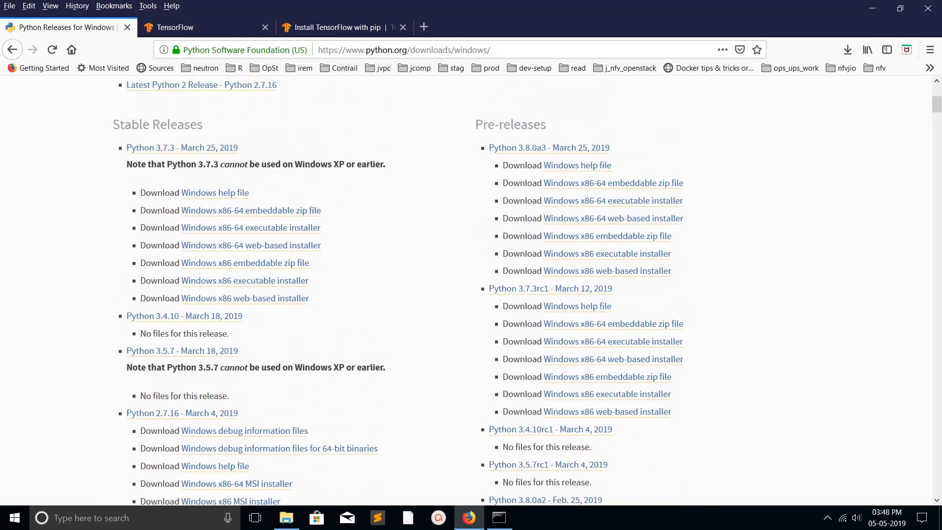
{"action": "scroll", "scroll_direction": "down", "scroll_amount": 3}
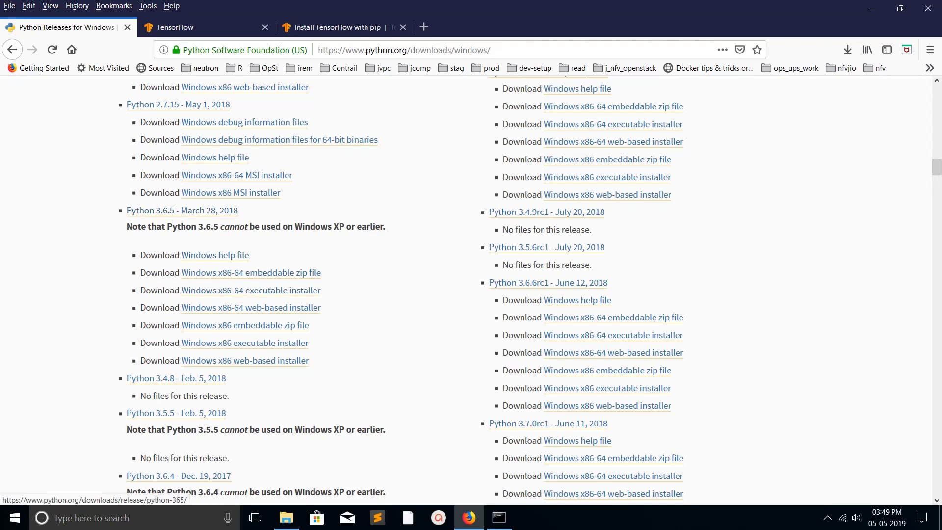
{"action": "left_click", "coordinate": [251, 290]}
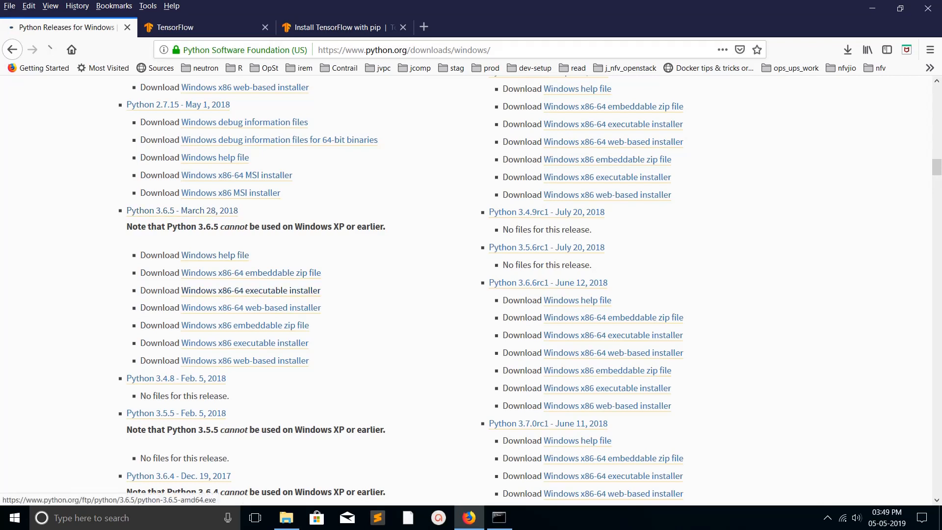
{"action": "left_click", "coordinate": [250, 290]}
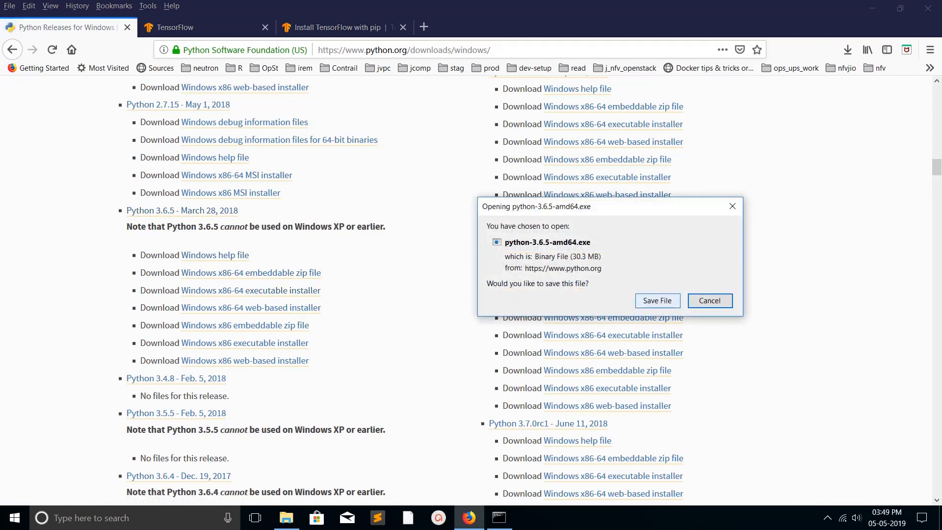
Step: Save and run python-3.6.5-amd64.exe, install with default settings and close setup on success
{"action": "left_click", "coordinate": [656, 301]}
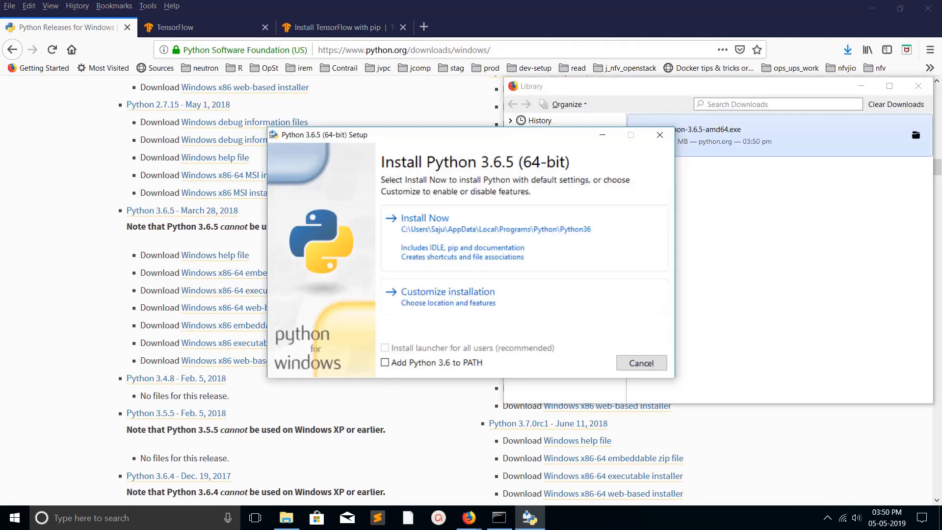
{"action": "left_click", "coordinate": [425, 217]}
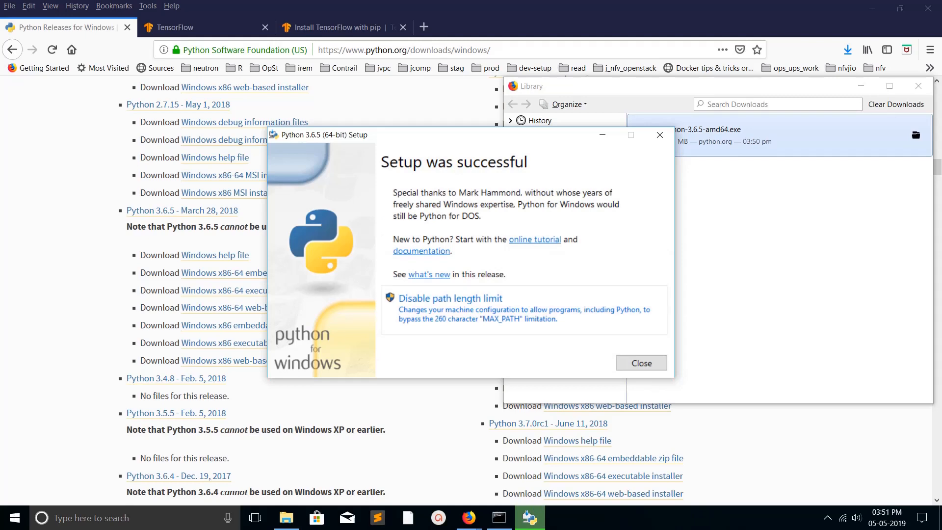
{"action": "left_click", "coordinate": [641, 363]}
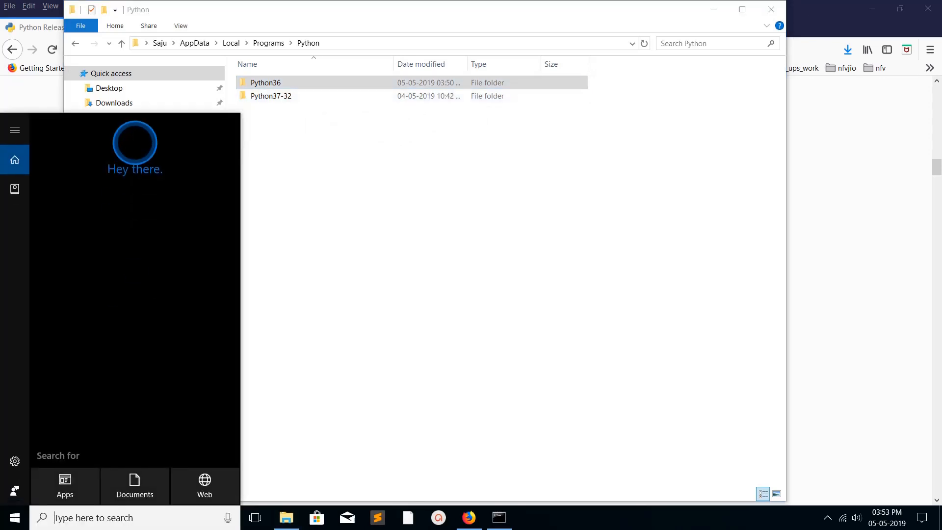
Step: Search 'envi' to reach Environment Variables and edit the user Path's first Python37-32 entry
{"action": "type", "text": "envi"}
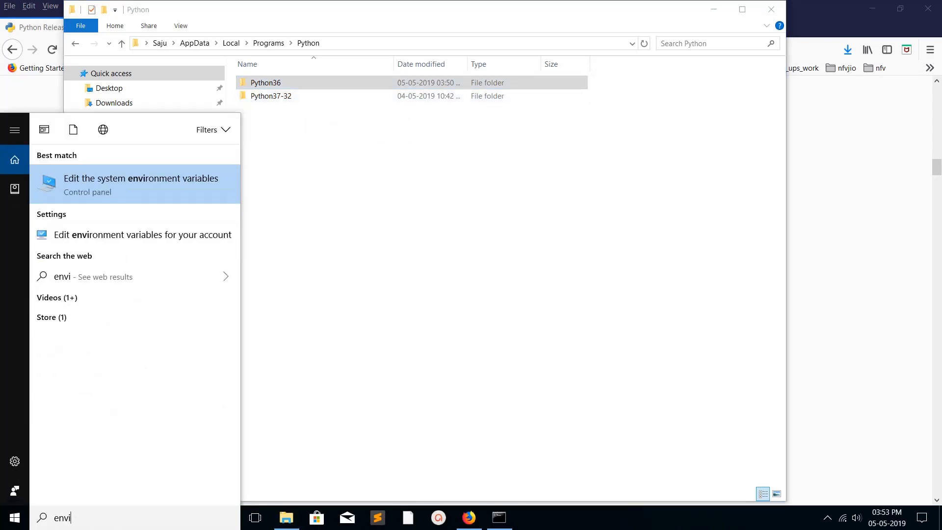
{"action": "left_click", "coordinate": [141, 185]}
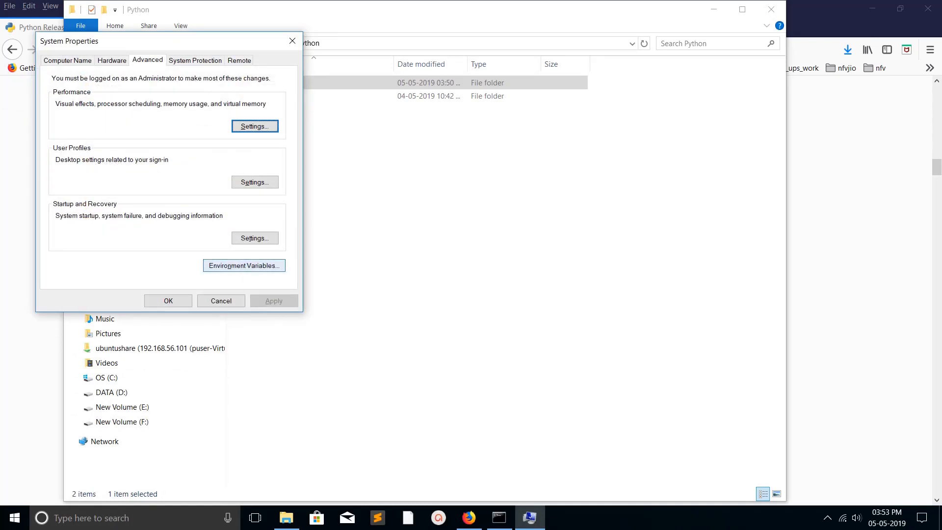
{"action": "left_click", "coordinate": [244, 266]}
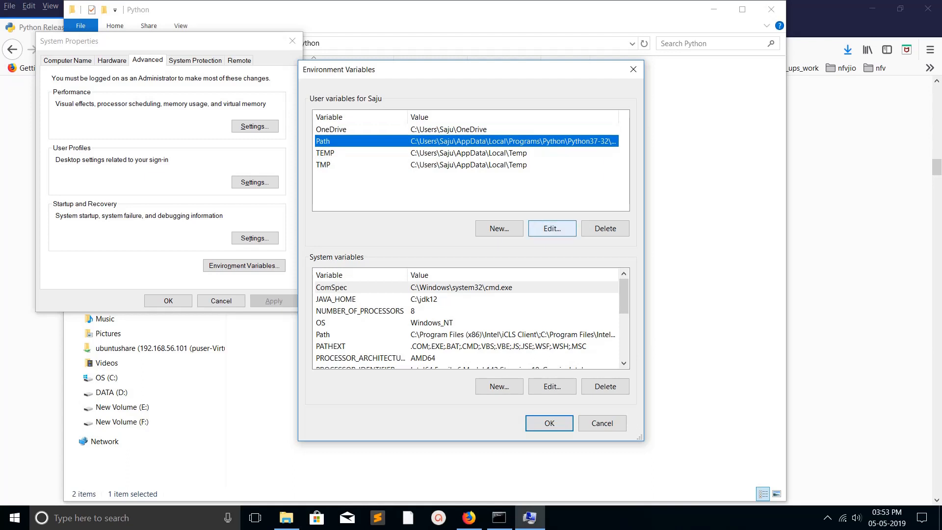
{"action": "left_click", "coordinate": [551, 228]}
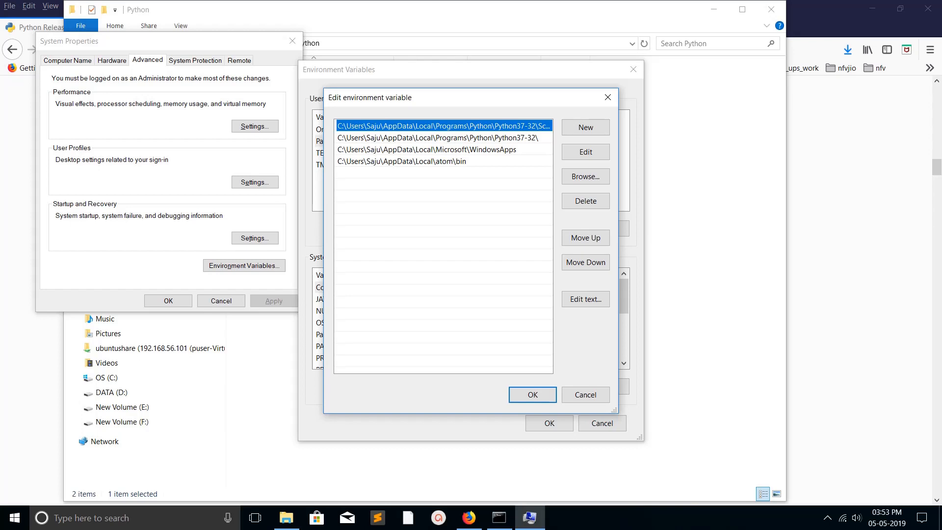
{"action": "left_click", "coordinate": [531, 394]}
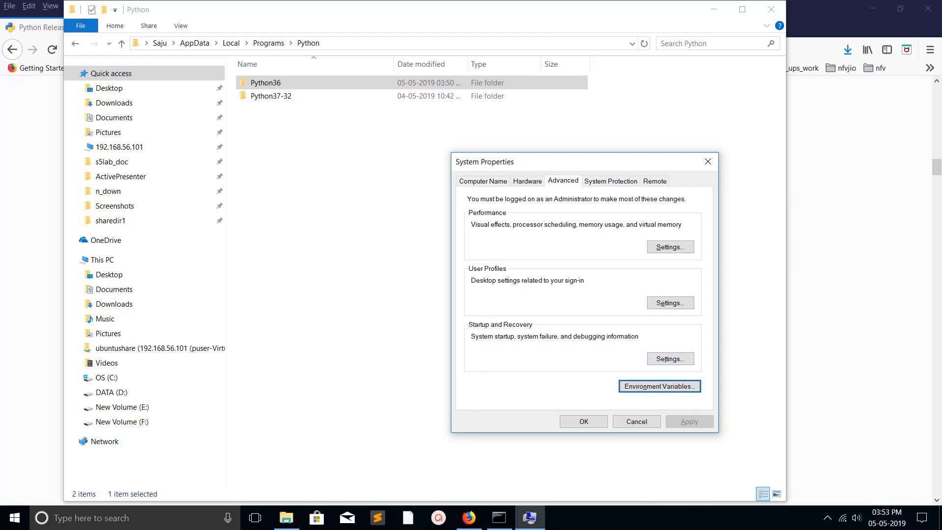
{"action": "left_click", "coordinate": [659, 386]}
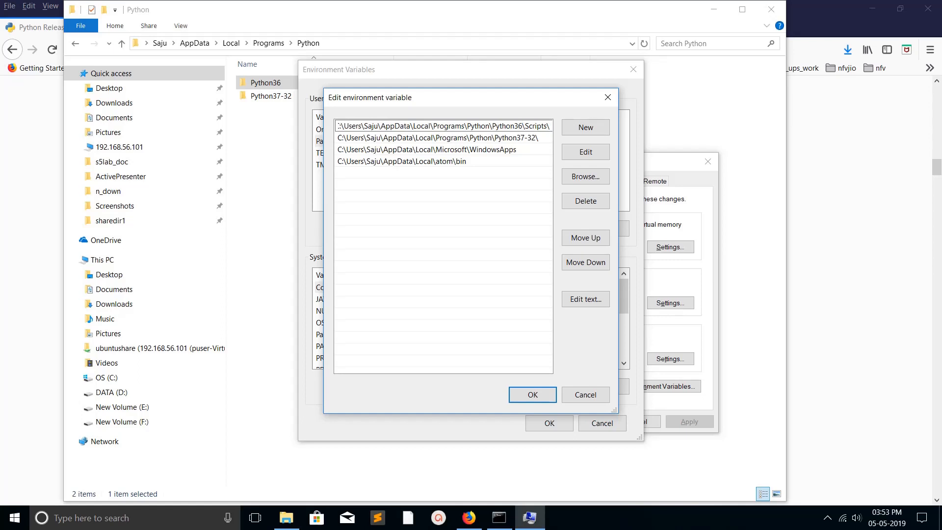
Step: Repoint the Path entries to Python36, append a trailing backslash and confirm the dialogs
{"action": "left_click", "coordinate": [443, 138]}
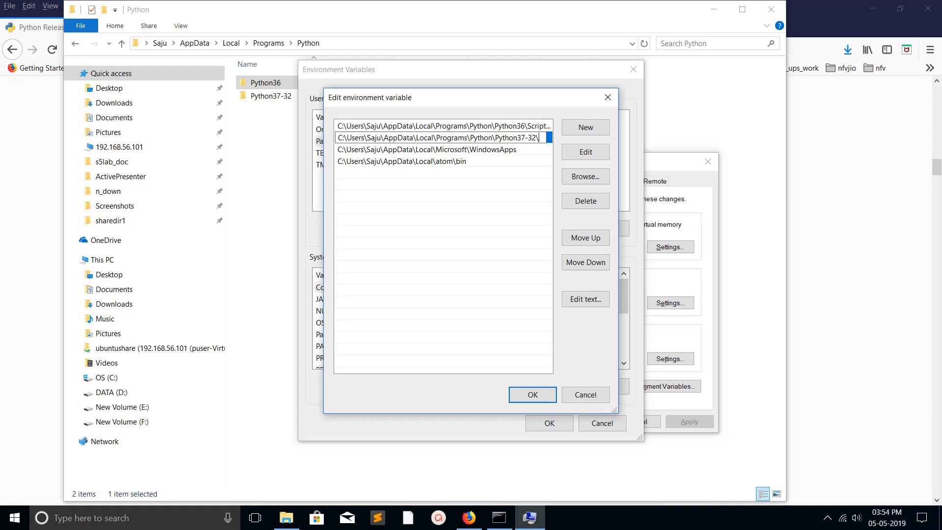
{"action": "key", "text": "Backspace"}
{"action": "type", "text": "6"}
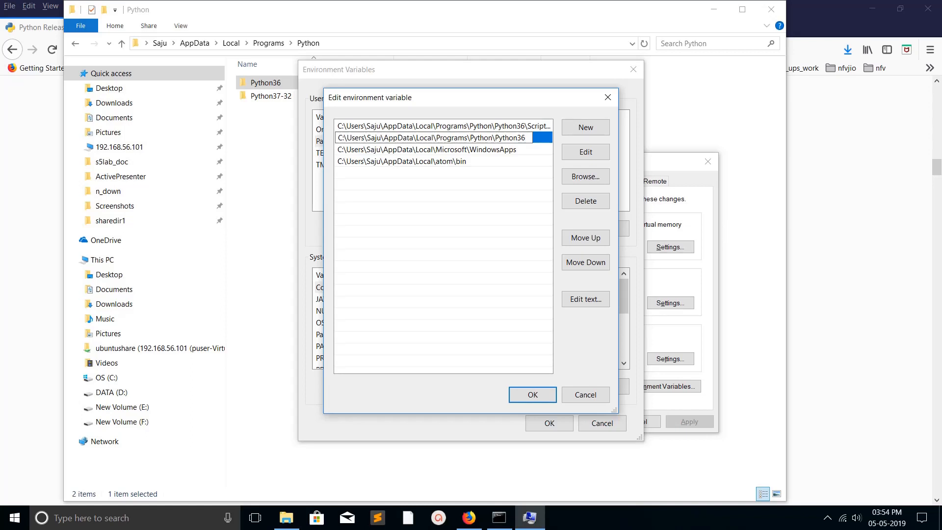
{"action": "left_click", "coordinate": [442, 125]}
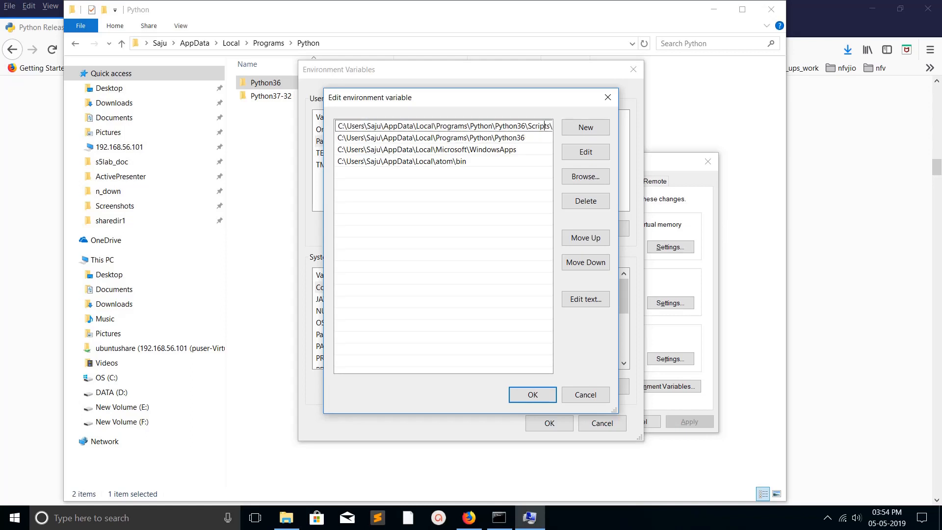
{"action": "left_click", "coordinate": [428, 137]}
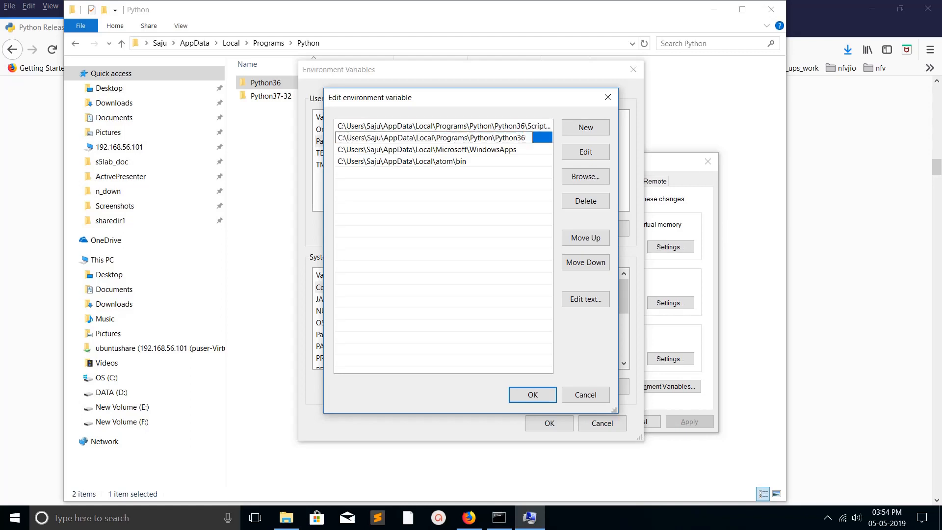
{"action": "type", "text": "\\"}
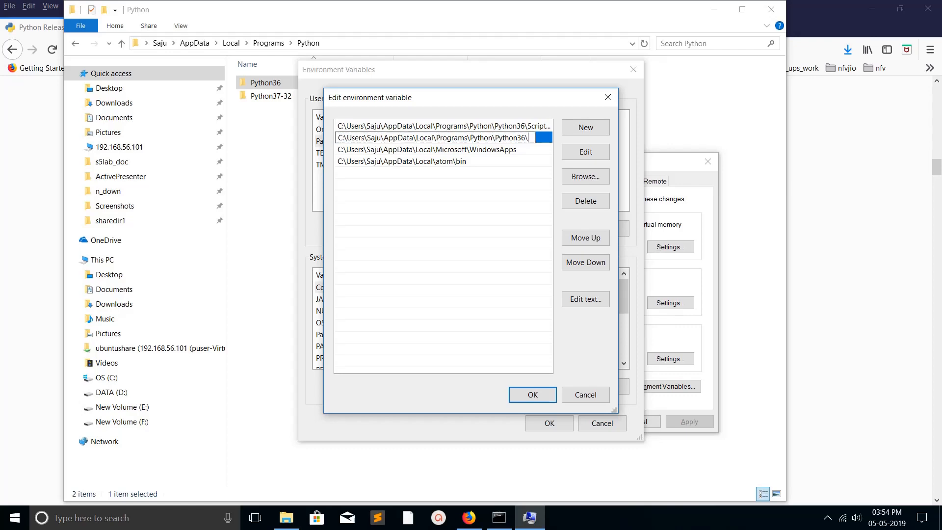
{"action": "left_click", "coordinate": [531, 394]}
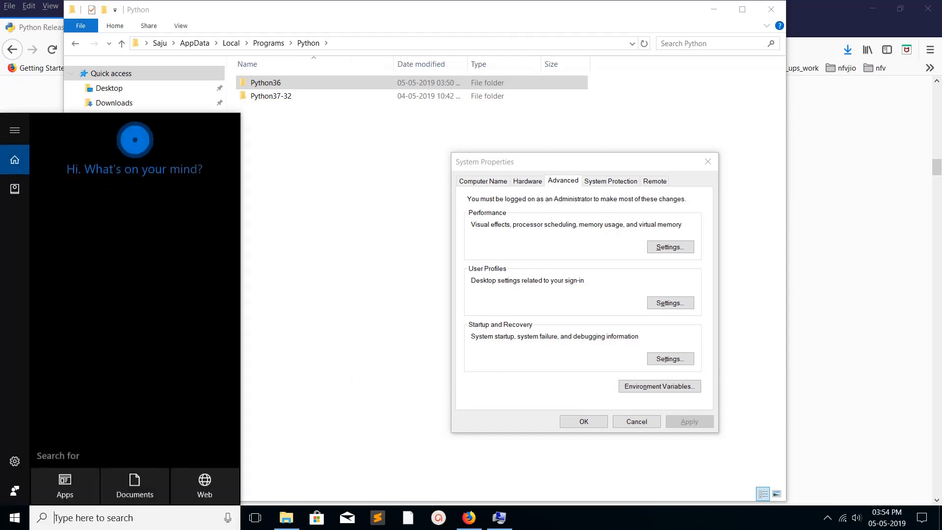
Step: Start Python in a fresh Command Prompt, confirm it is 3.6.5, and exit with quit()
{"action": "left_click", "coordinate": [529, 517]}
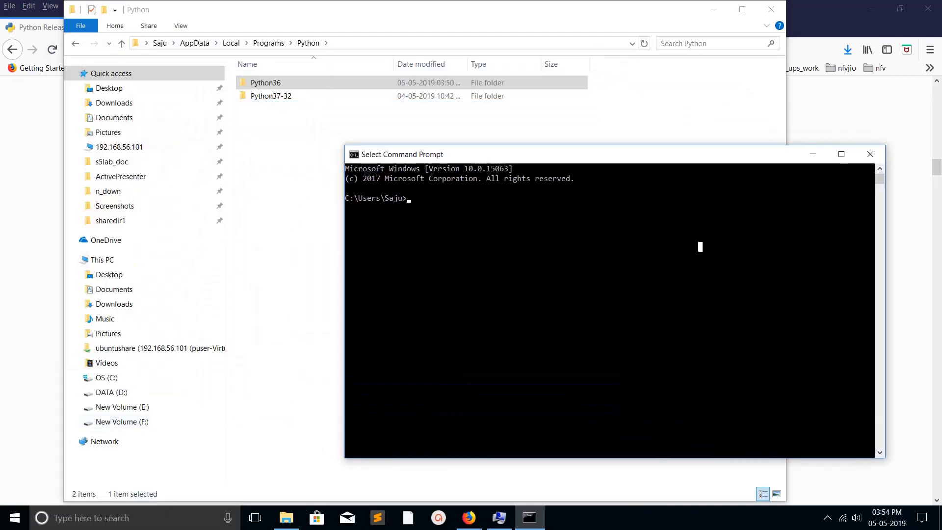
{"action": "type", "text": "python"}
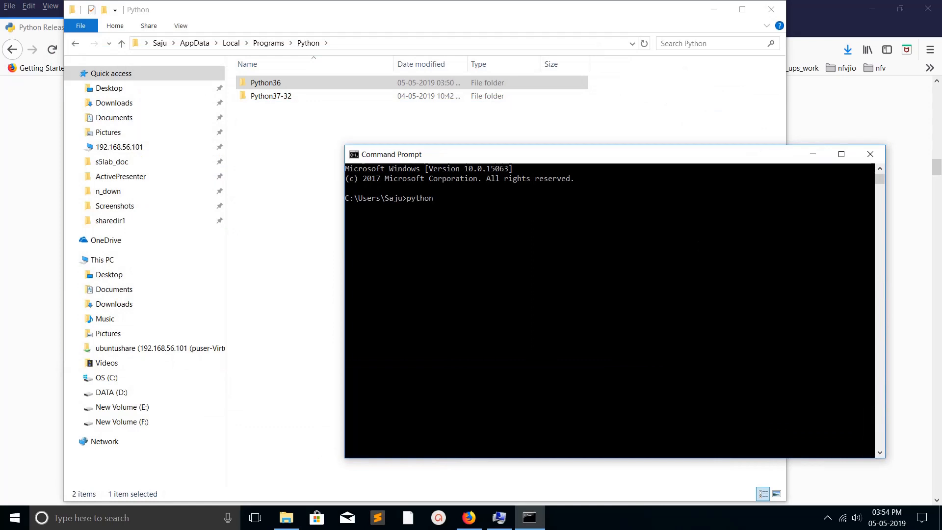
{"action": "key", "text": "enter"}
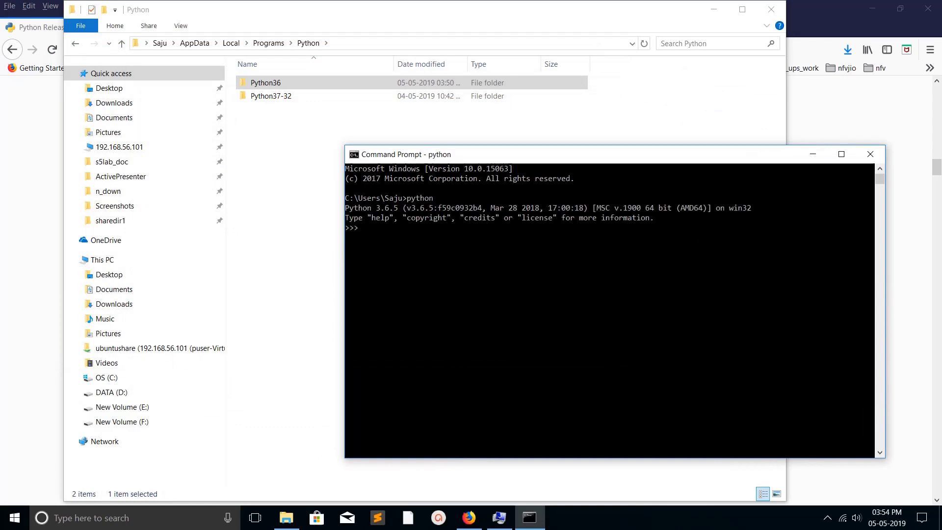
{"action": "type", "text": "qu"}
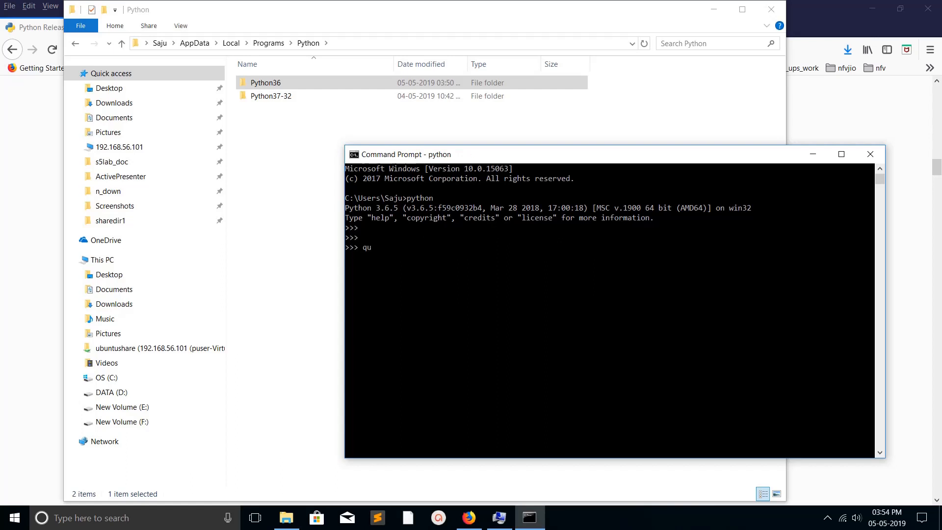
{"action": "type", "text": "it()"}
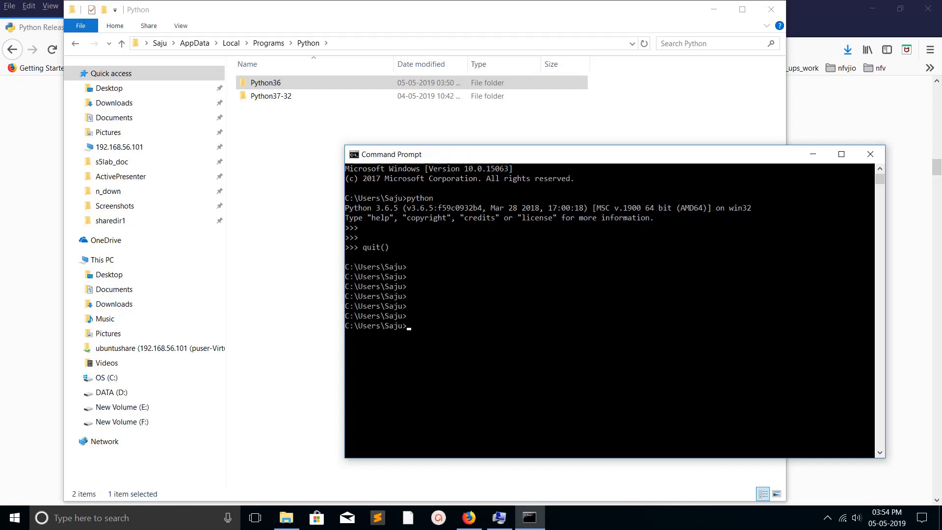
Step: Run where python to confirm it resolves to the Python36 folder's python.exe
{"action": "type", "text": "wher"}
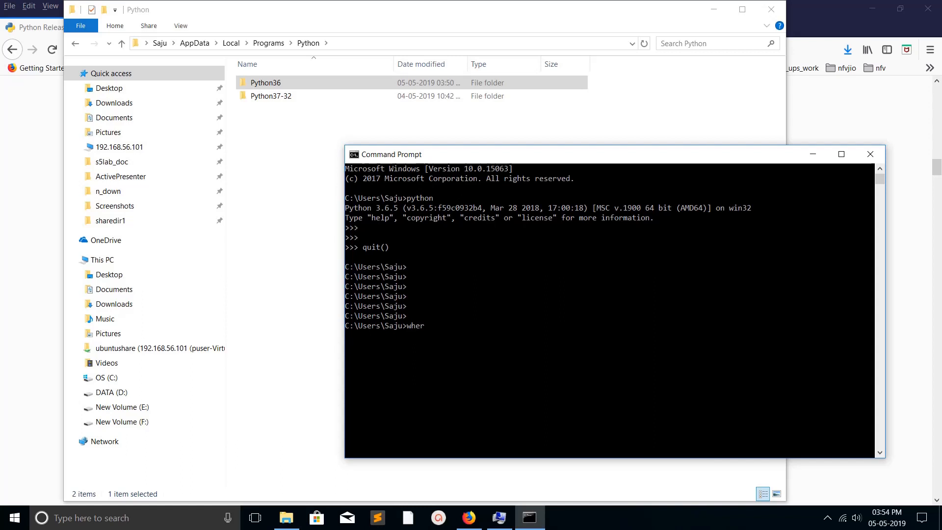
{"action": "type", "text": "python"}
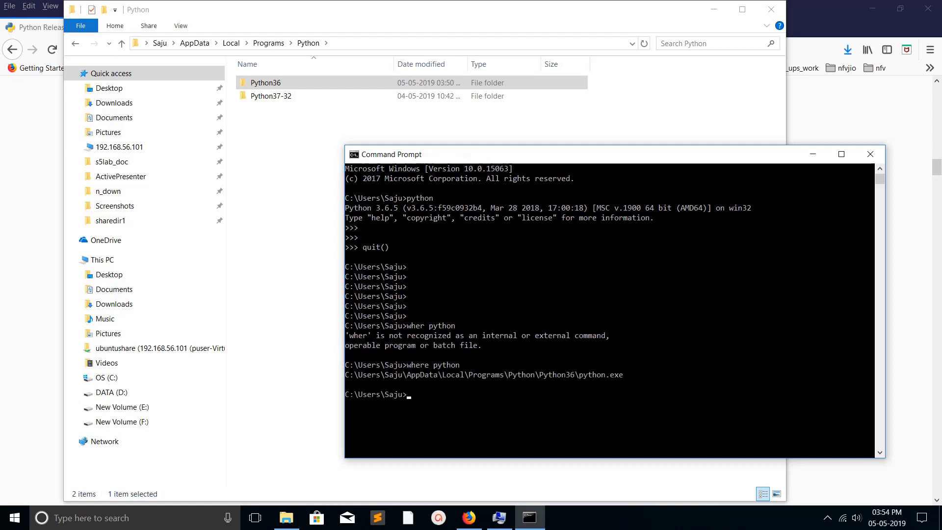
{"action": "type", "text": "where python"}
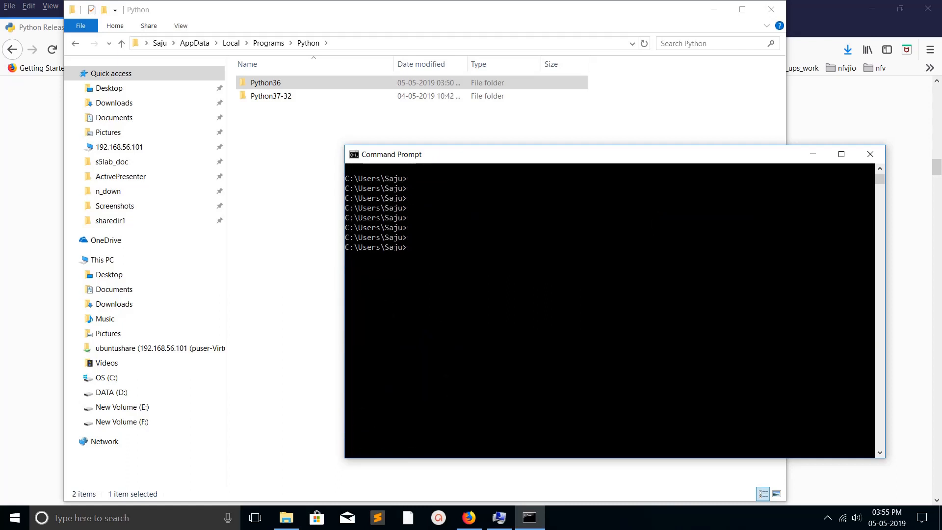
Step: Run pip3 install tensorflow and let it install tensorflow 1.13.1 with its dependencies
{"action": "type", "text": "pip3 install te"}
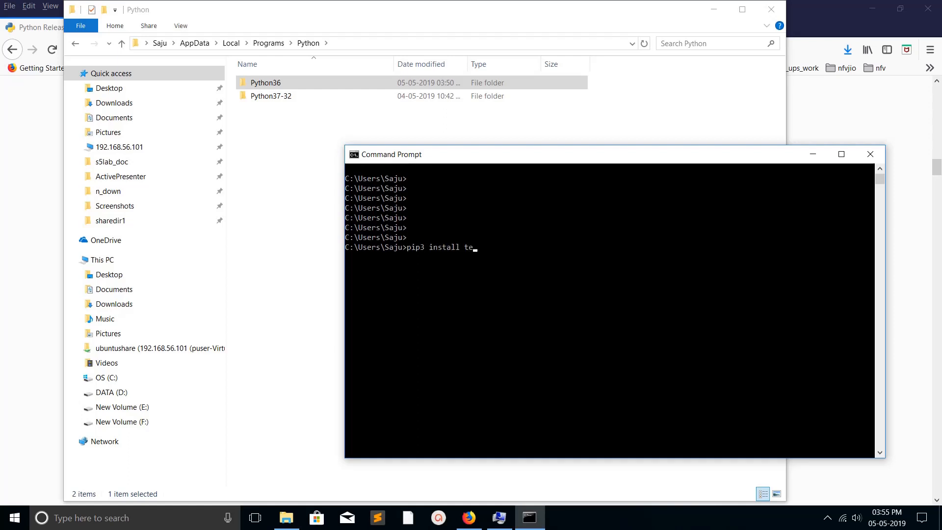
{"action": "type", "text": "nsorflow"}
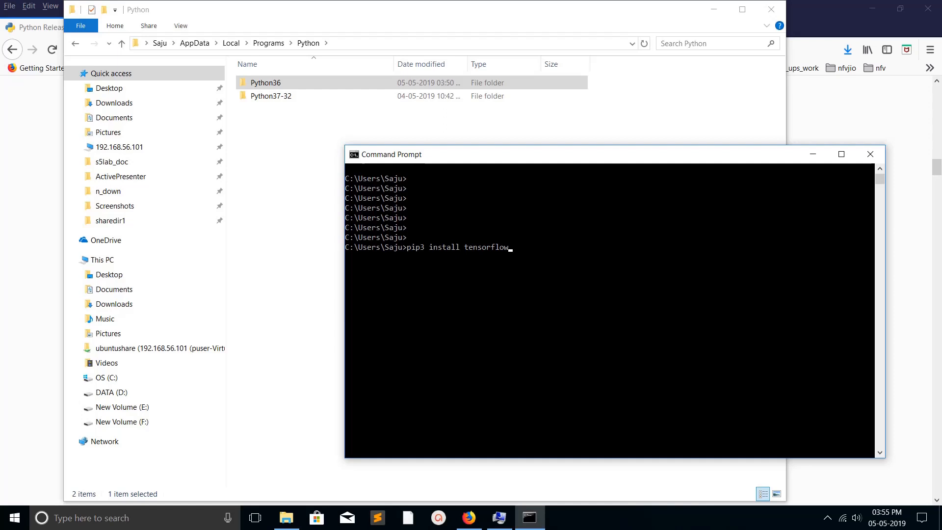
{"action": "key", "text": "enter"}
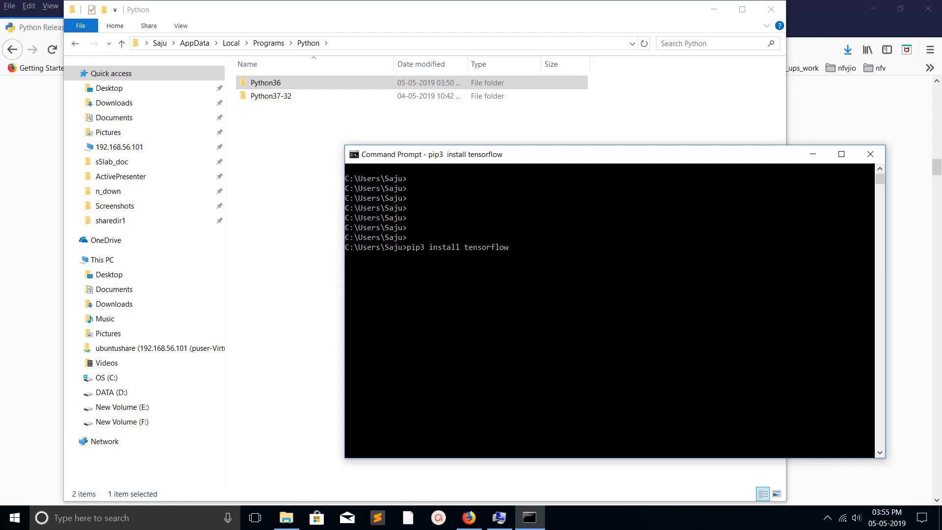
{"action": "key", "text": "enter"}
{"action": "type", "text": "py"}
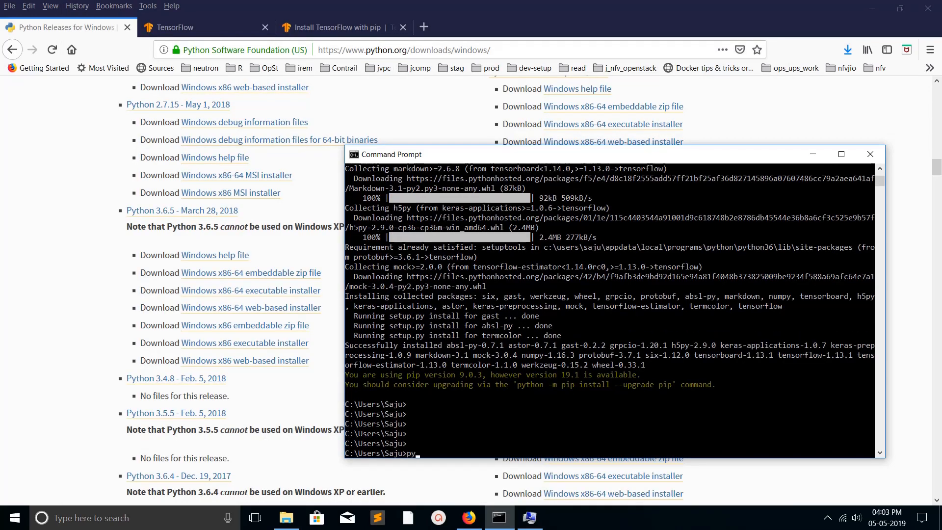
Step: Start Python and run import tensorflow successfully
{"action": "type", "text": "thon"}
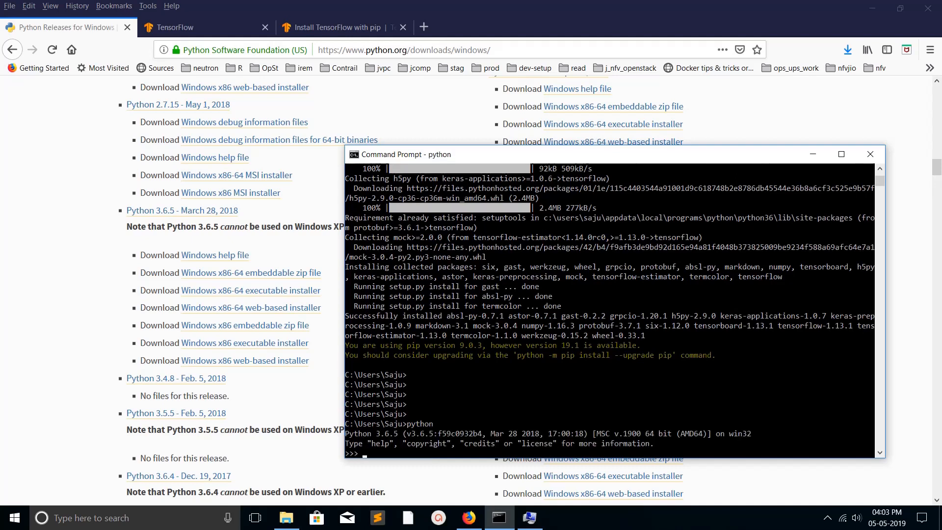
{"action": "type", "text": "import tensor"}
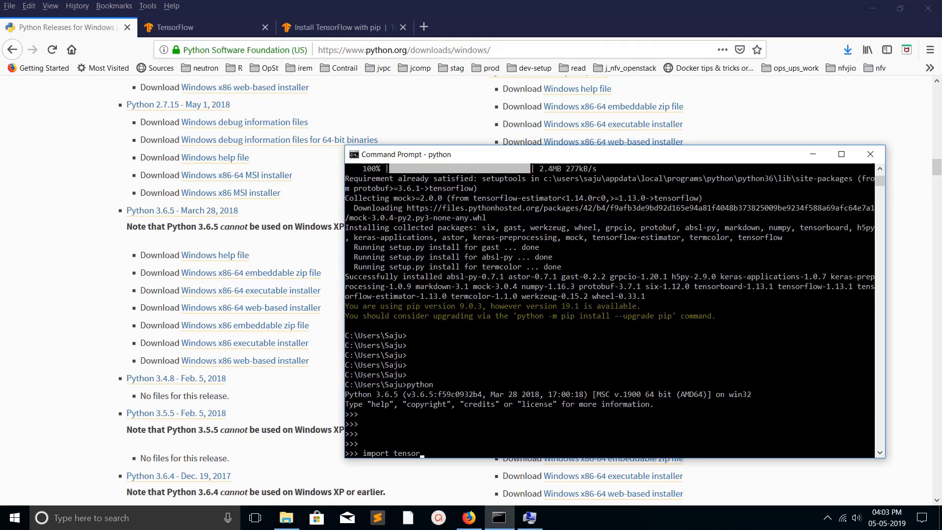
{"action": "type", "text": "flow"}
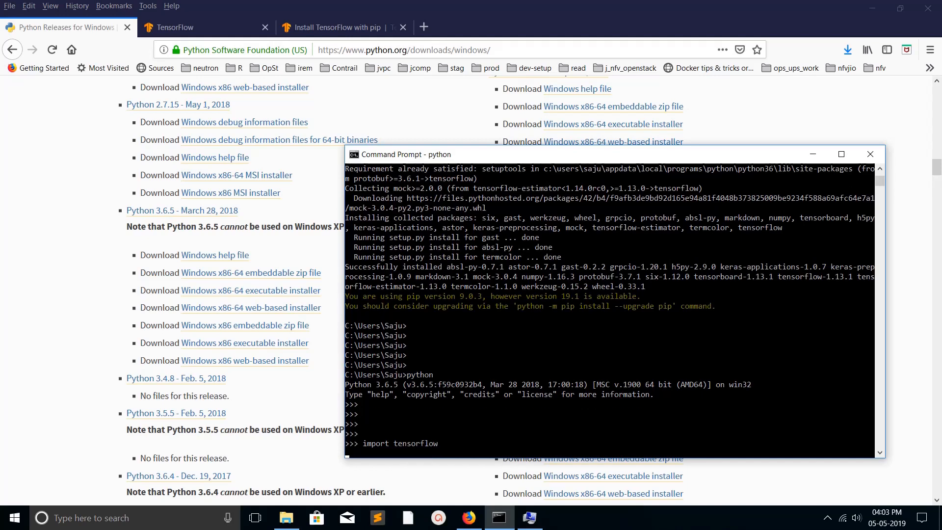
{"action": "key", "text": "enter"}
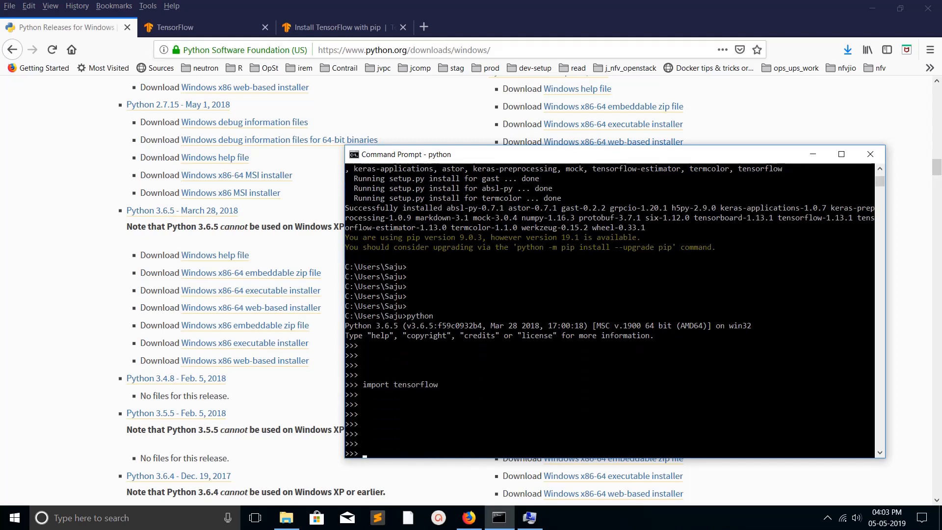
Step: Import tensorflow as f and show f.__file__ points to Python36's site-packages, then begin quit()
{"action": "type", "text": "import tensorflow as"}
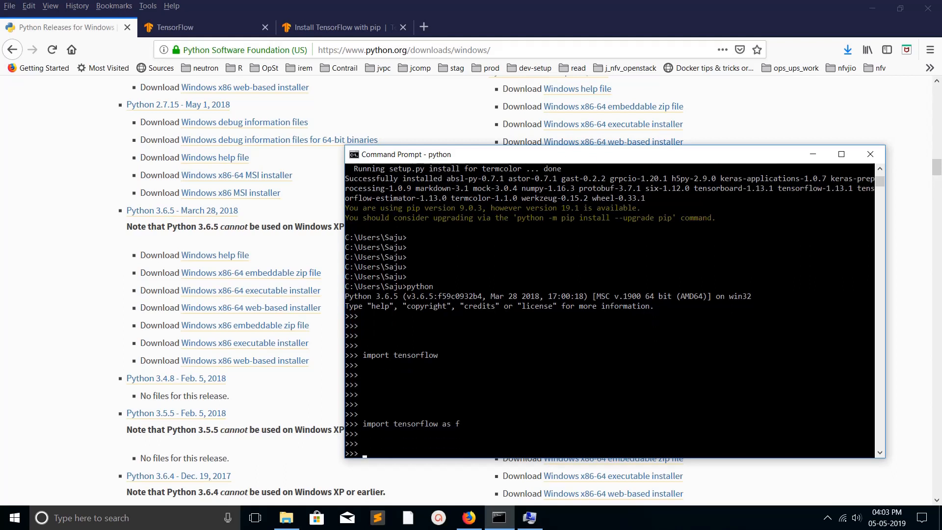
{"action": "type", "text": "f.__"}
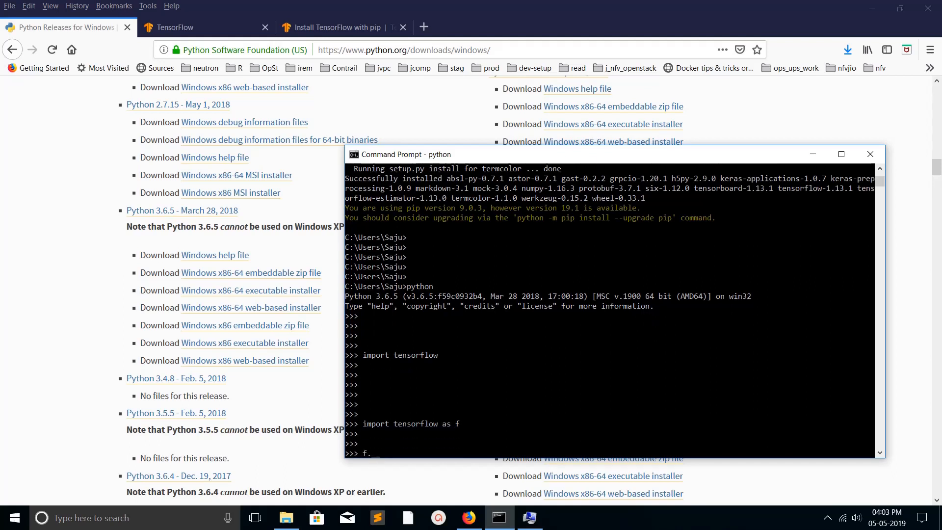
{"action": "type", "text": "file__"}
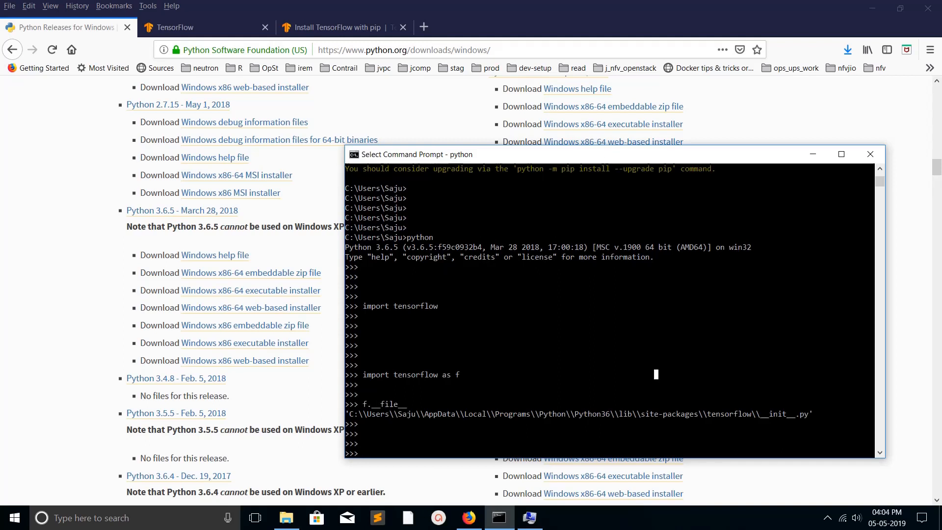
{"action": "type", "text": "quir"}
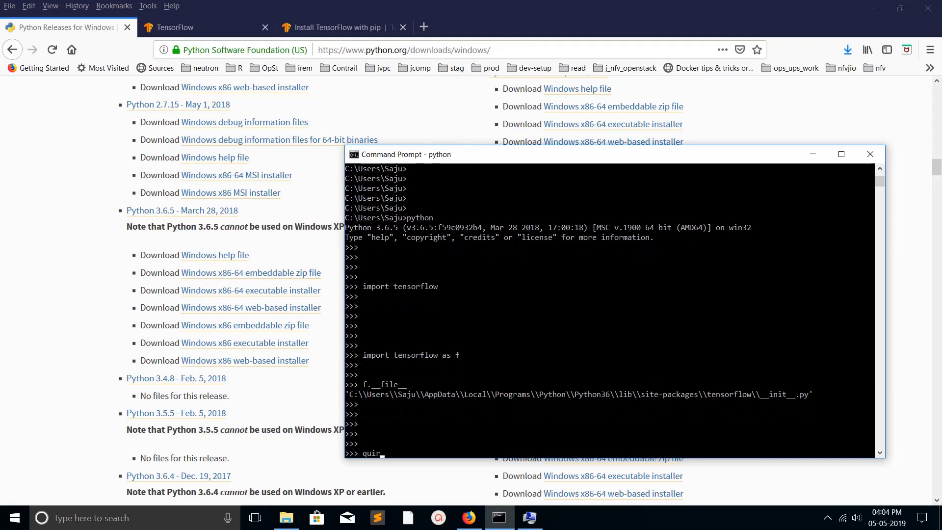